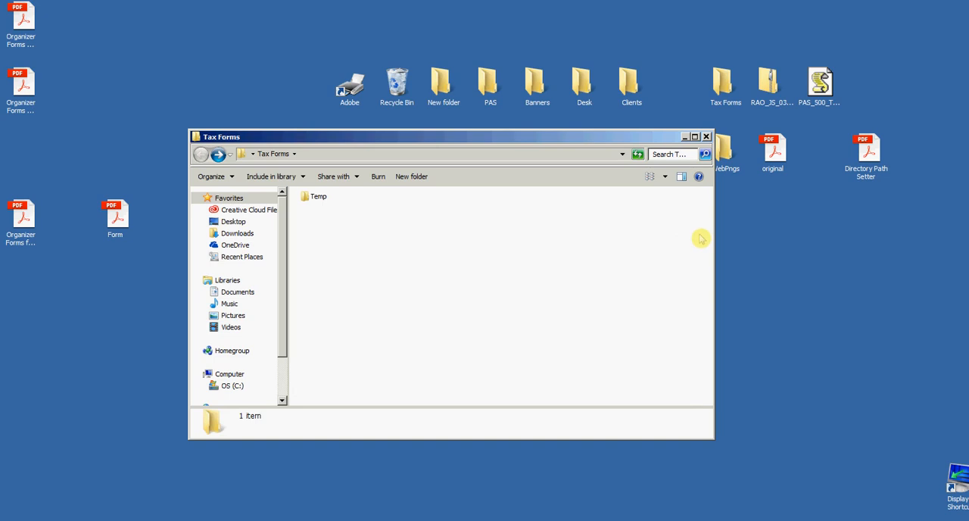
mouse_move(540, 218)
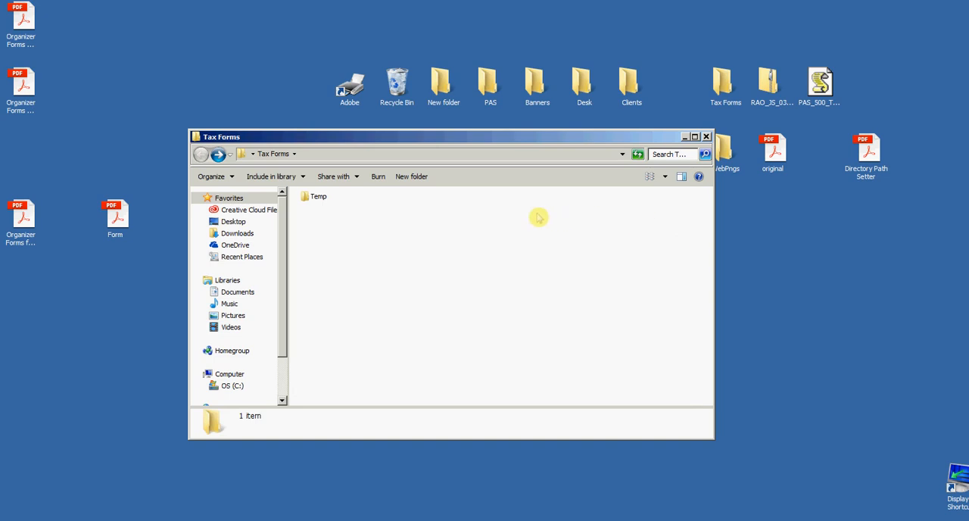
mouse_move(544, 219)
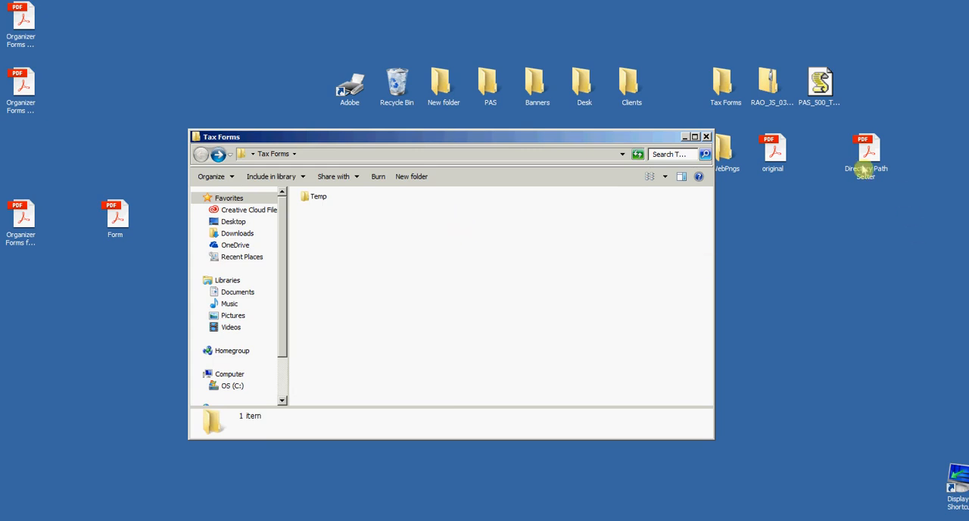
Step: Copy Directory Path Setter.pdf from the desktop into Tax Forms and open it in Acrobat
click(867, 154)
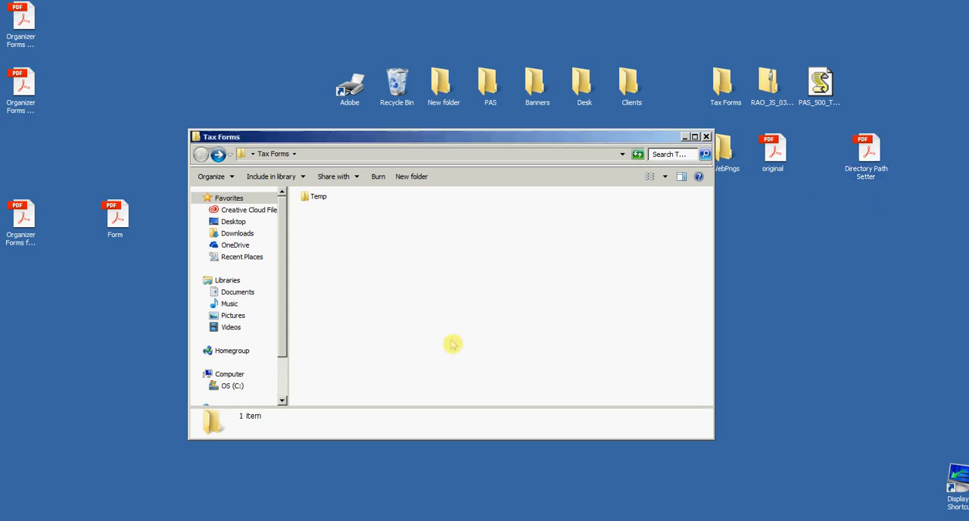
click(343, 197)
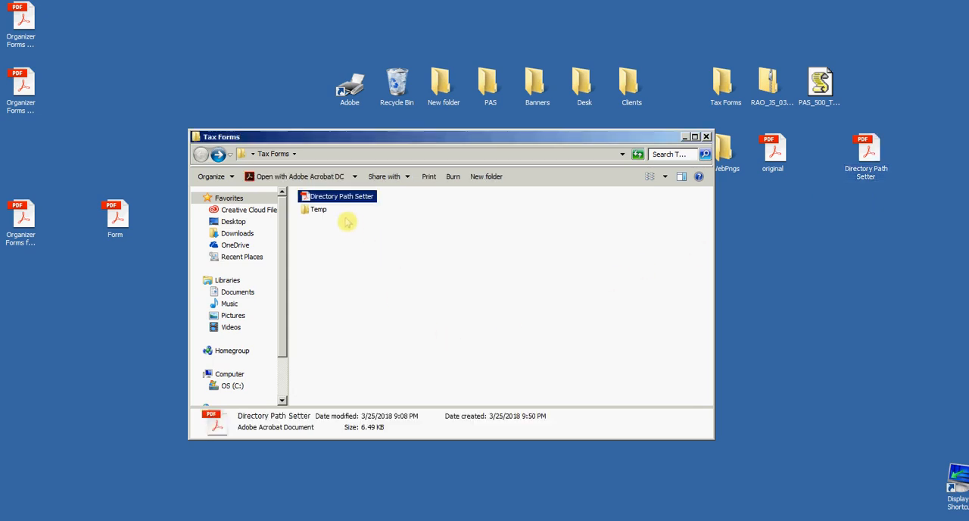
double_click(343, 197)
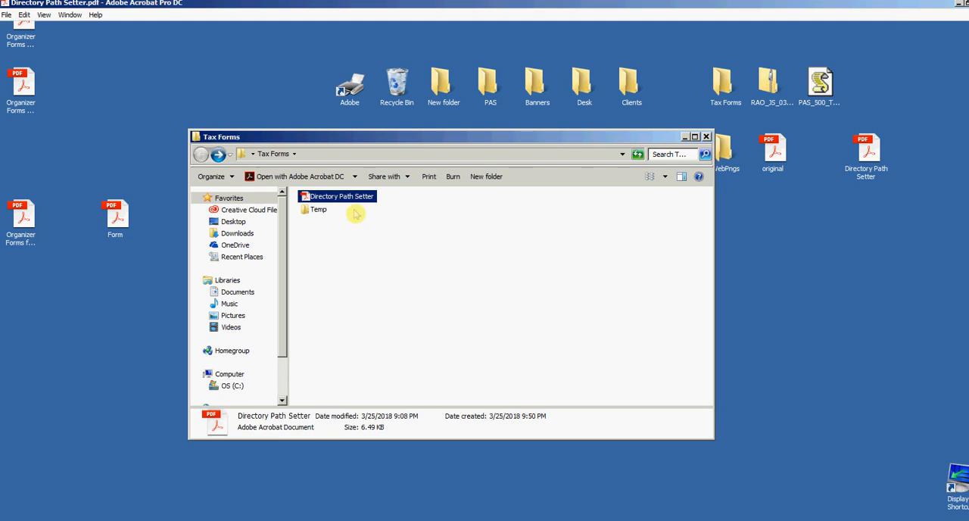
double_click(341, 197)
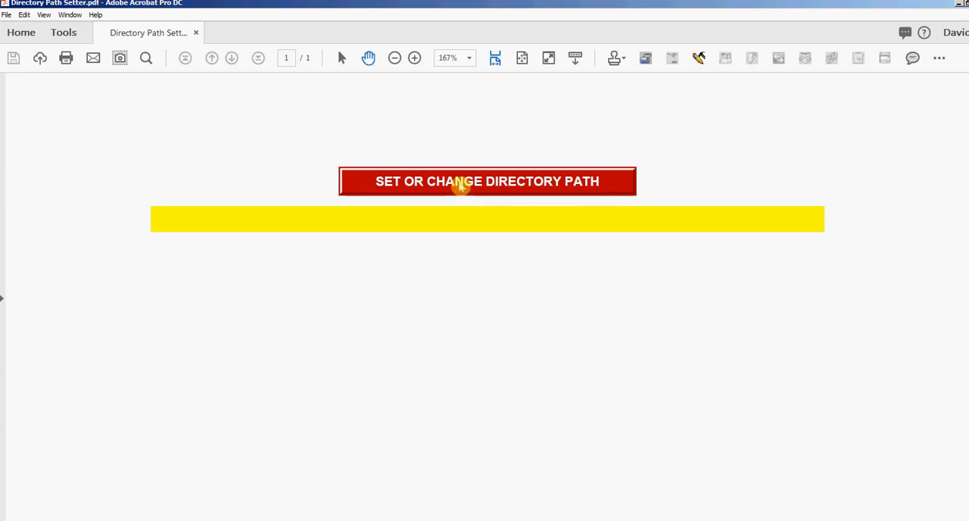
Step: Set the directory path to the Tax Forms folder, then close the document saving the change
click(488, 182)
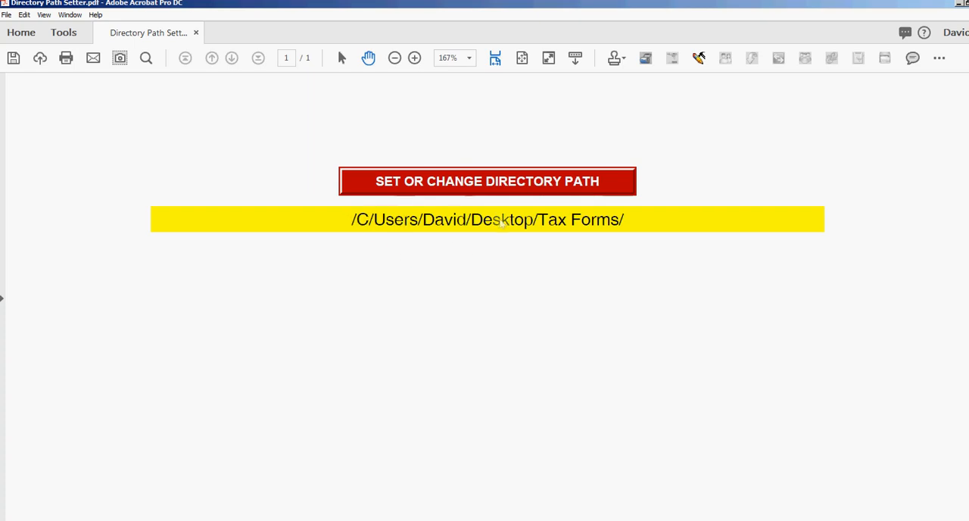
click(197, 34)
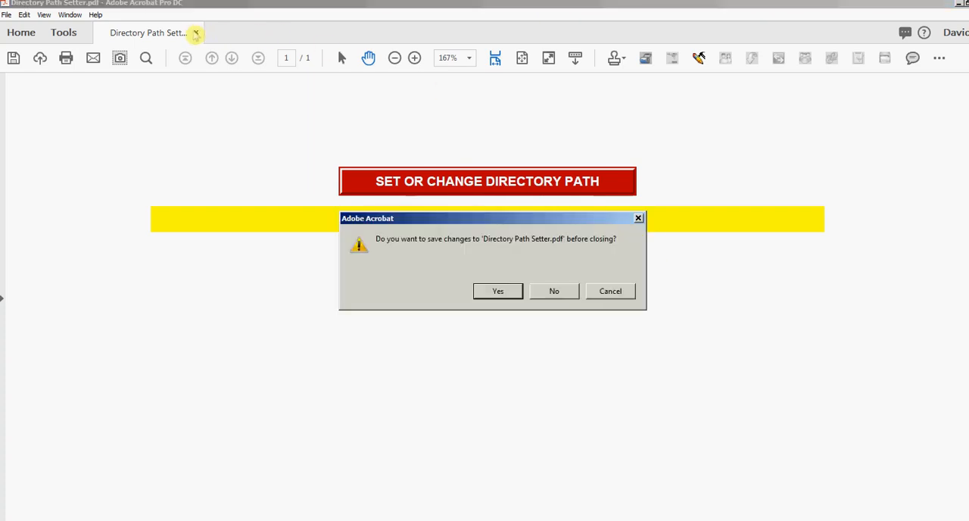
click(554, 291)
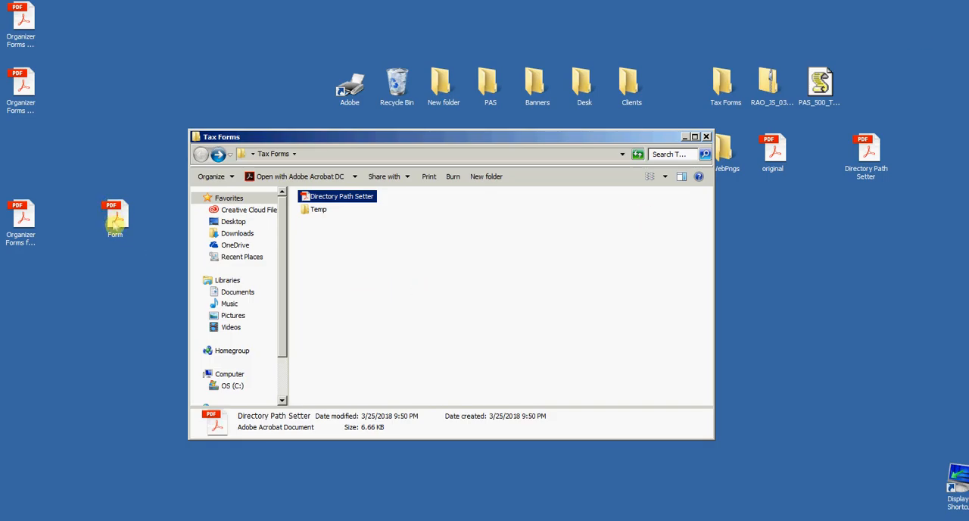
Step: Open Form.pdf from the desktop in Acrobat
double_click(115, 212)
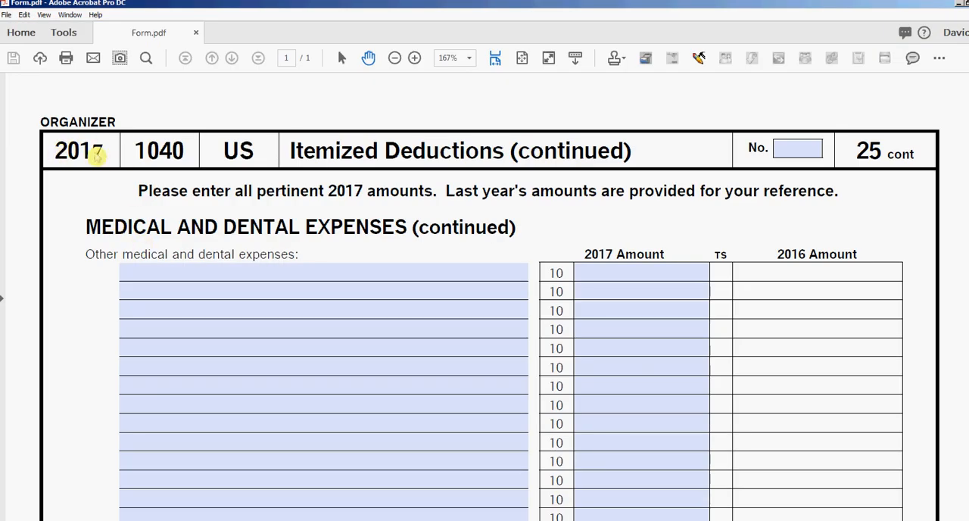
mouse_move(742, 179)
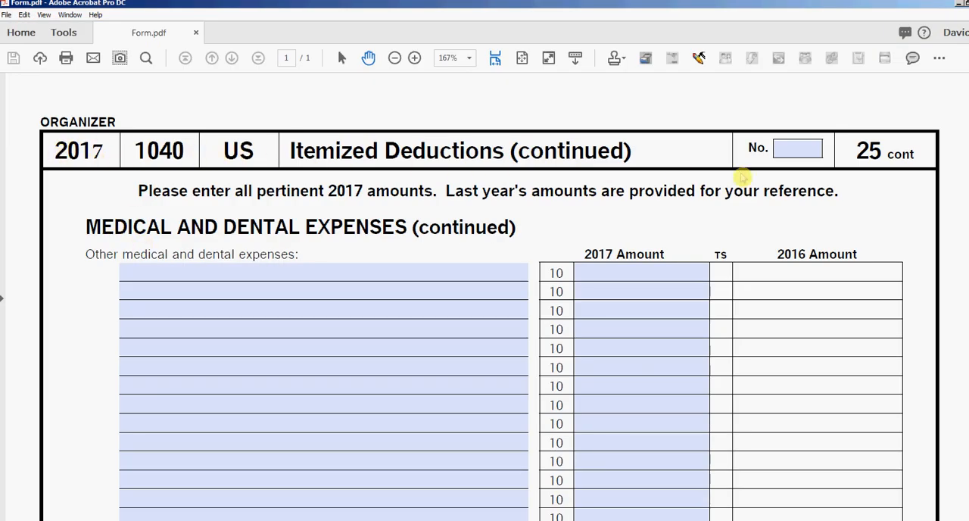
mouse_move(196, 106)
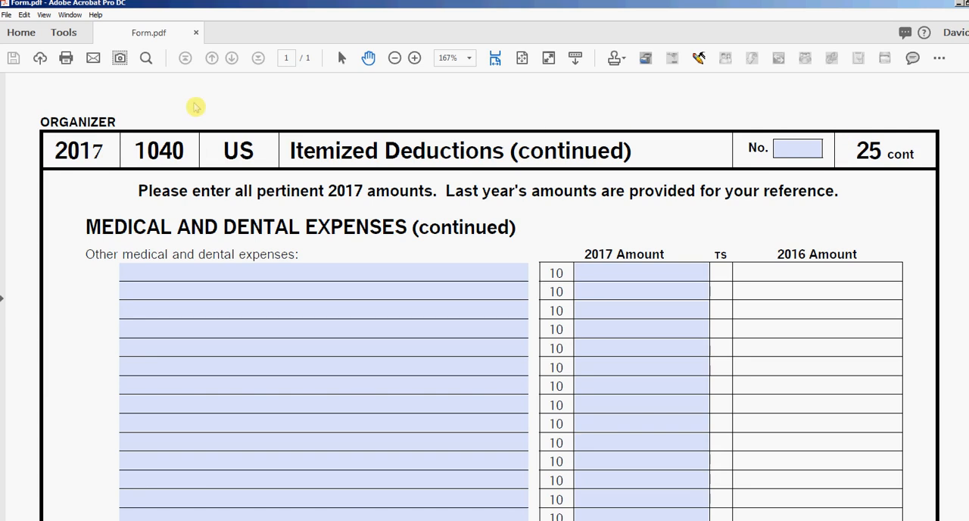
mouse_move(143, 138)
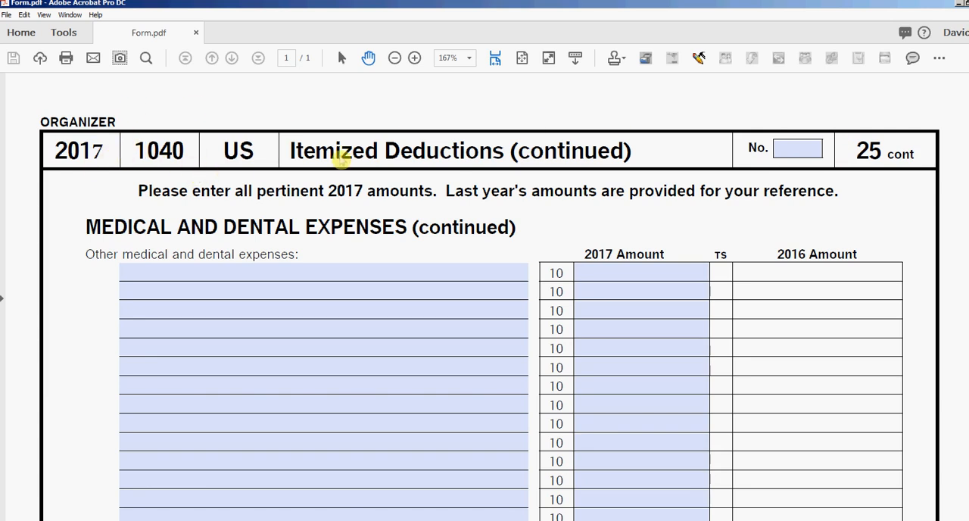
mouse_move(375, 207)
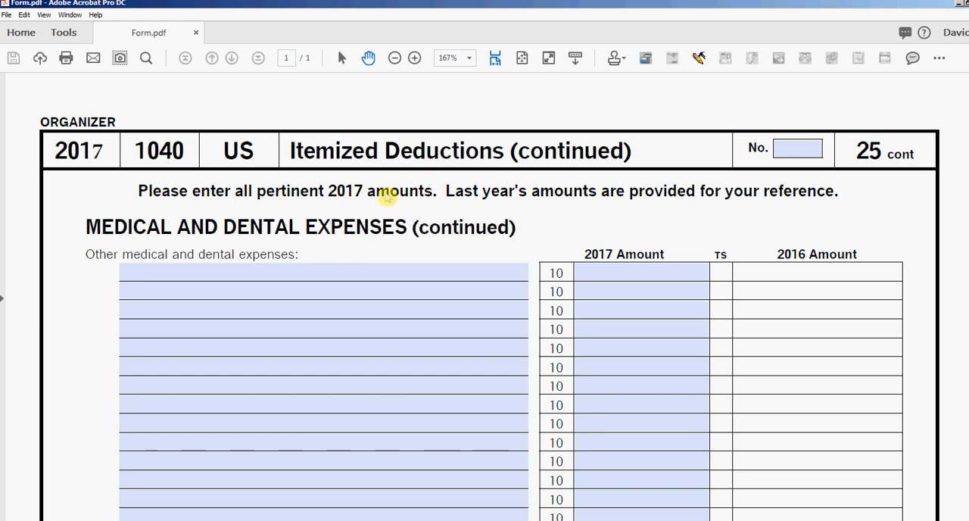
mouse_move(442, 191)
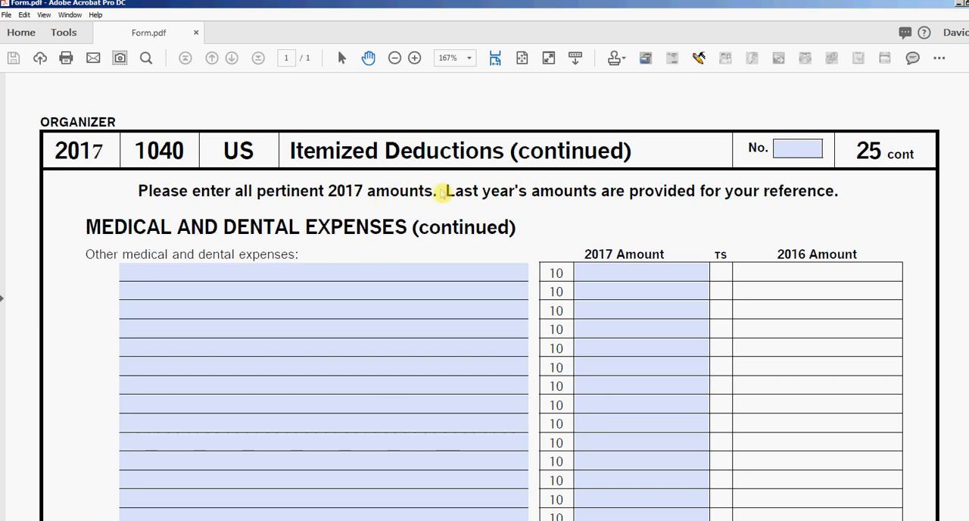
mouse_move(159, 146)
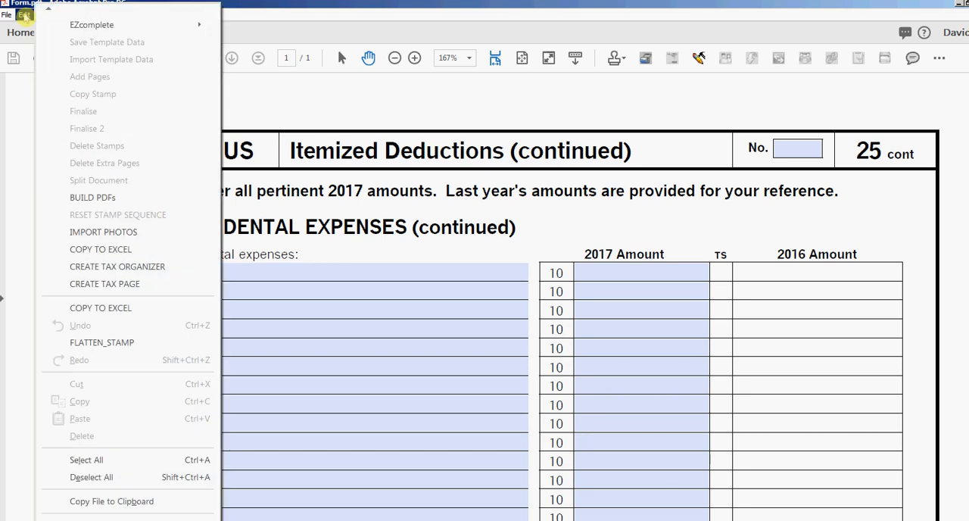
mouse_move(105, 283)
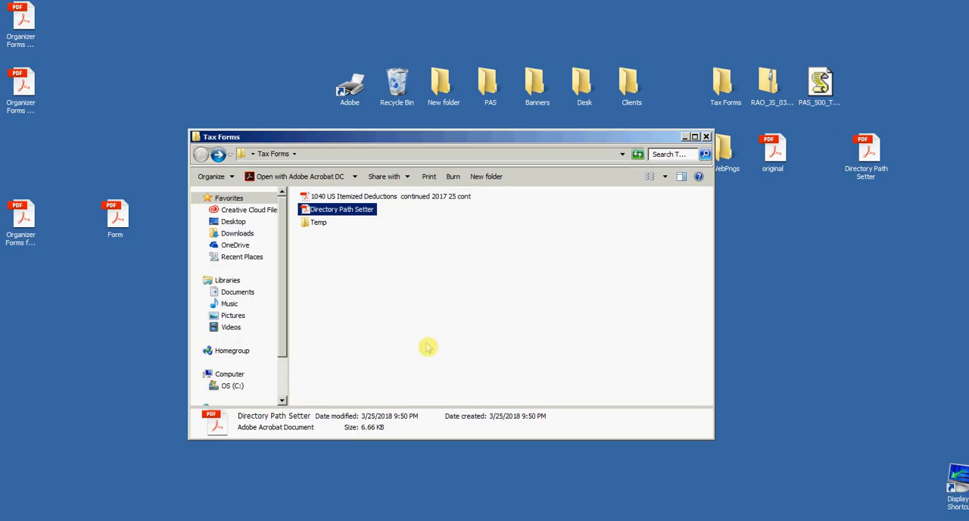
Step: Open the Temp folder inside Tax Forms and show its 199 form PDFs as a compact list
click(371, 197)
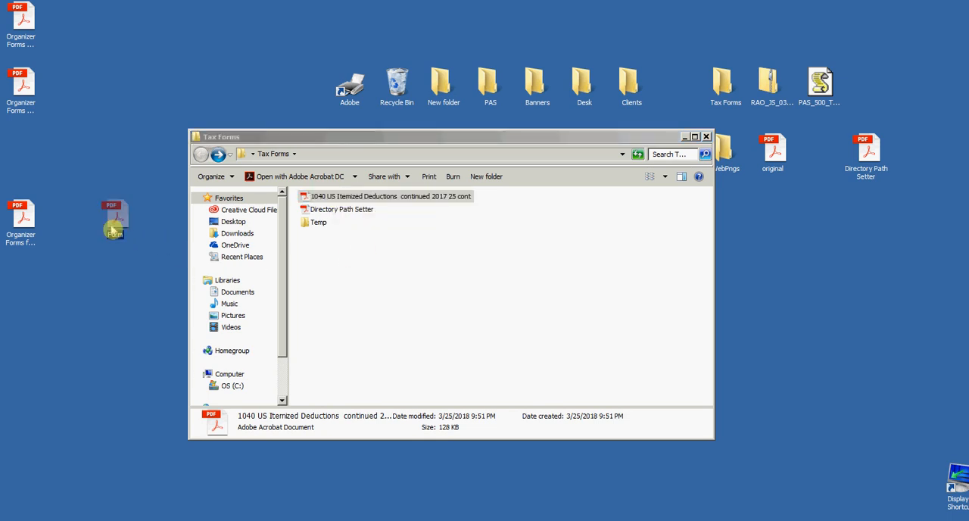
click(386, 197)
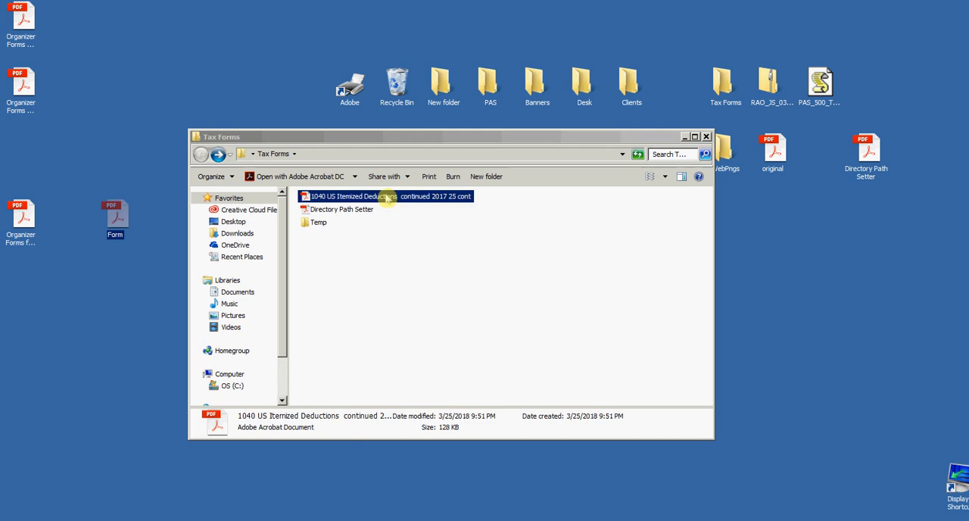
click(318, 221)
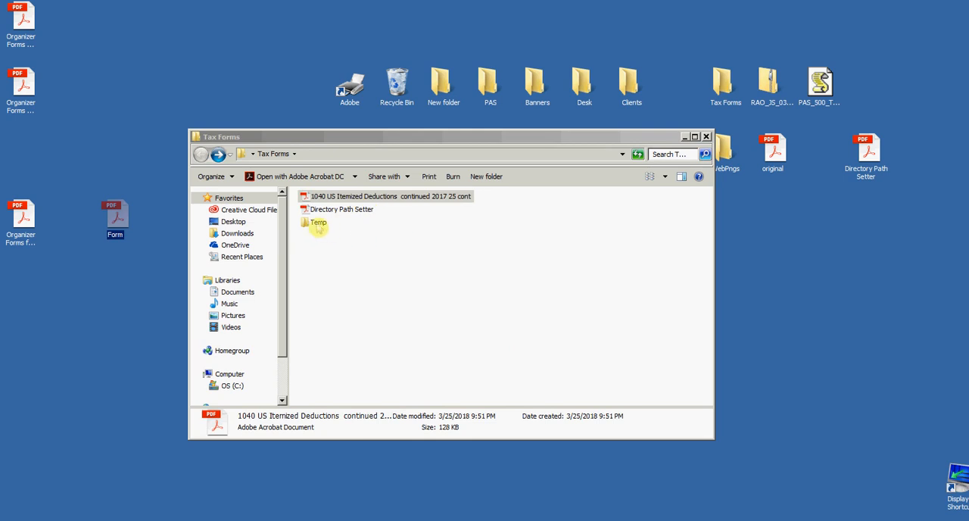
double_click(318, 223)
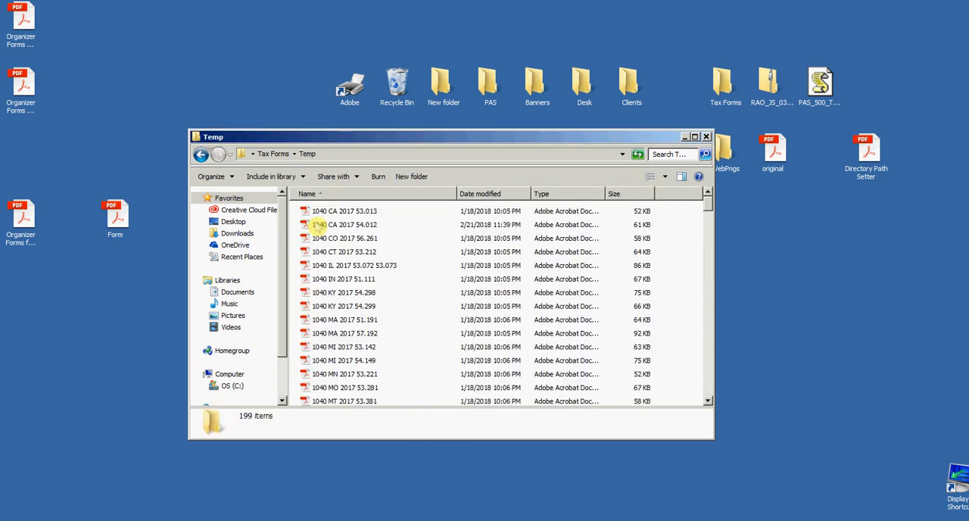
click(652, 176)
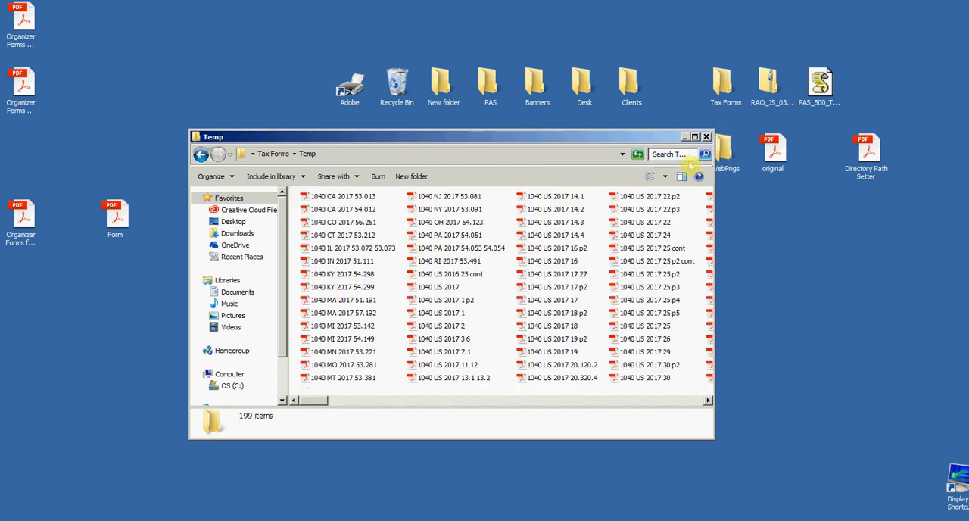
mouse_move(250, 423)
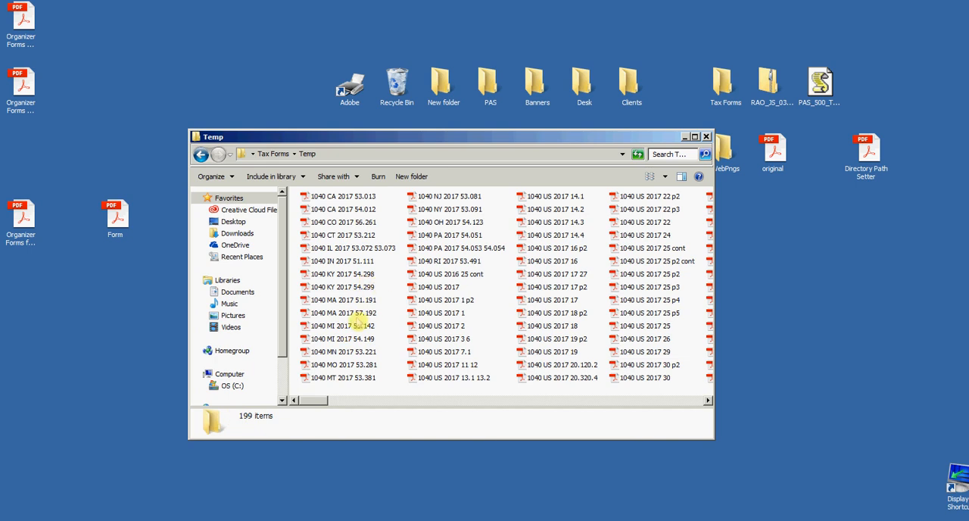
mouse_move(464, 352)
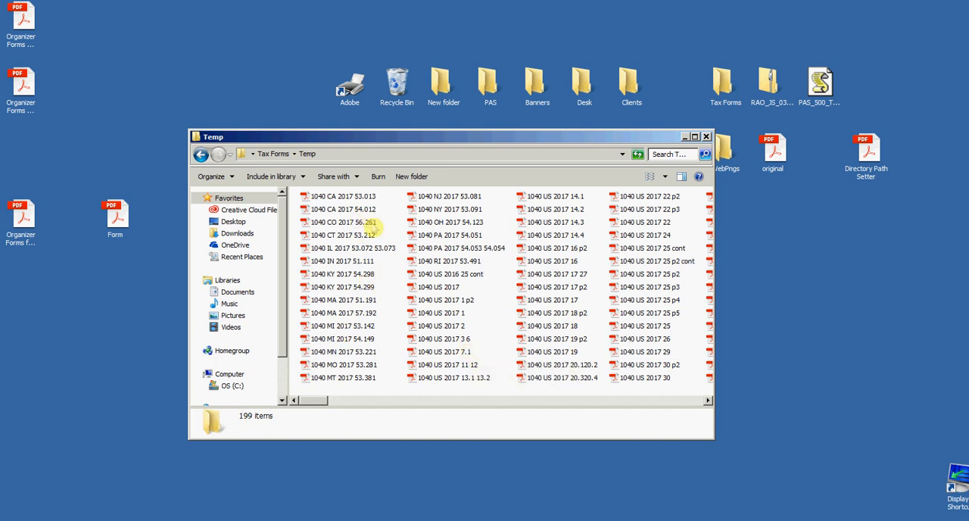
Step: Return to Tax Forms showing the Colorado Contributions 2017 PDF, briefly revisiting Temp
double_click(342, 221)
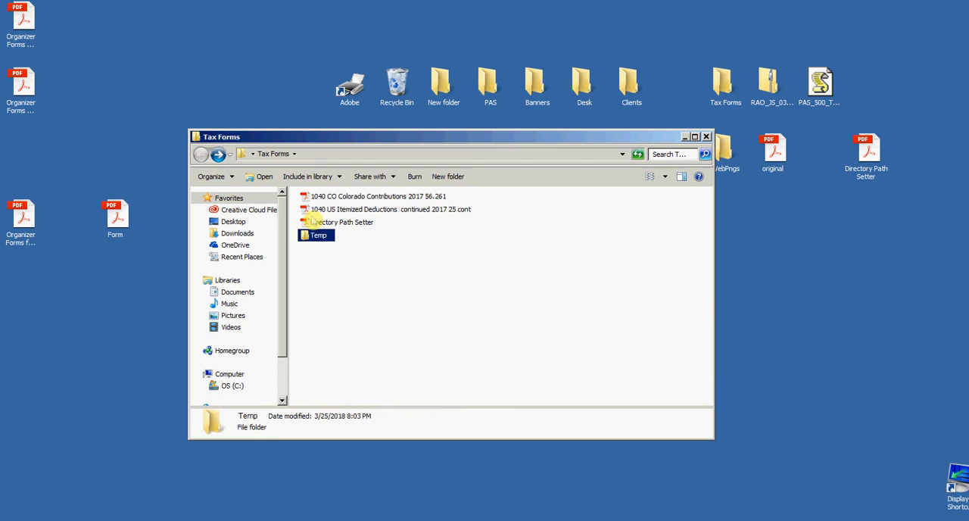
click(376, 197)
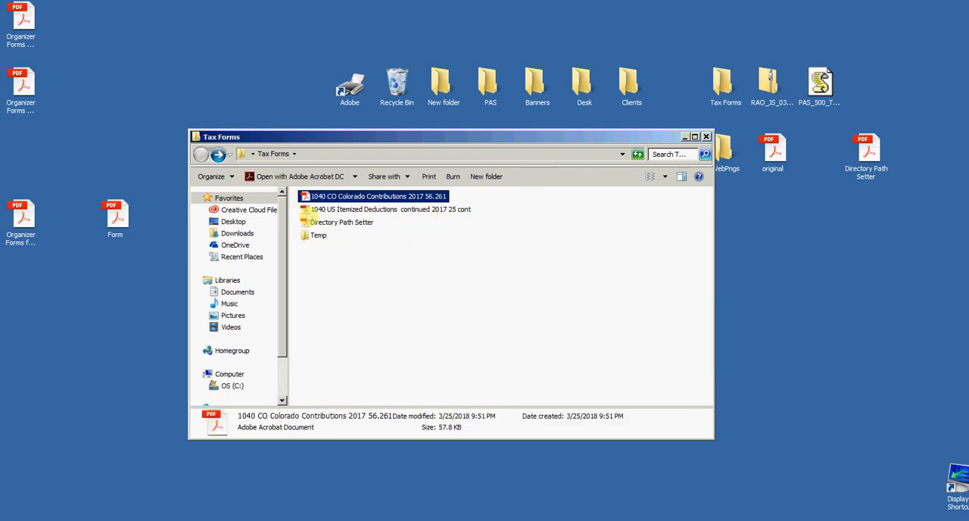
mouse_move(379, 248)
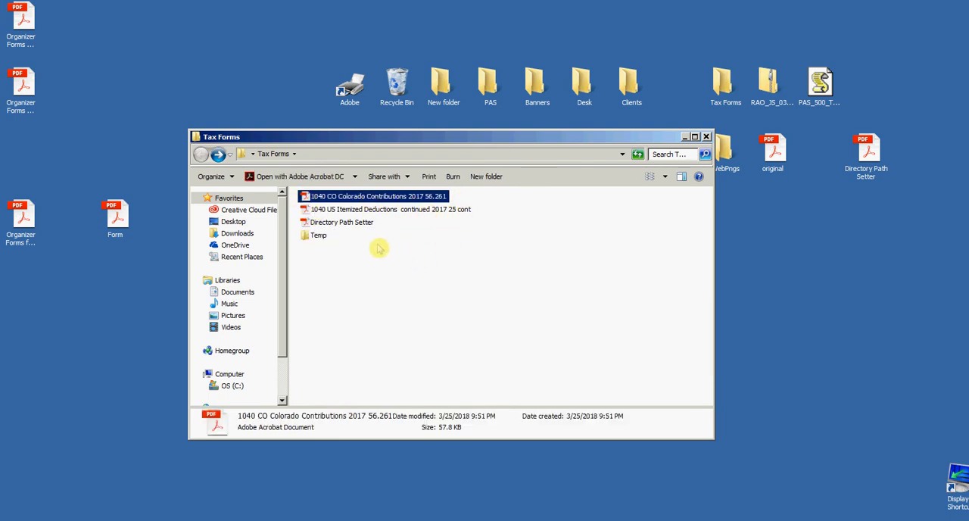
double_click(318, 235)
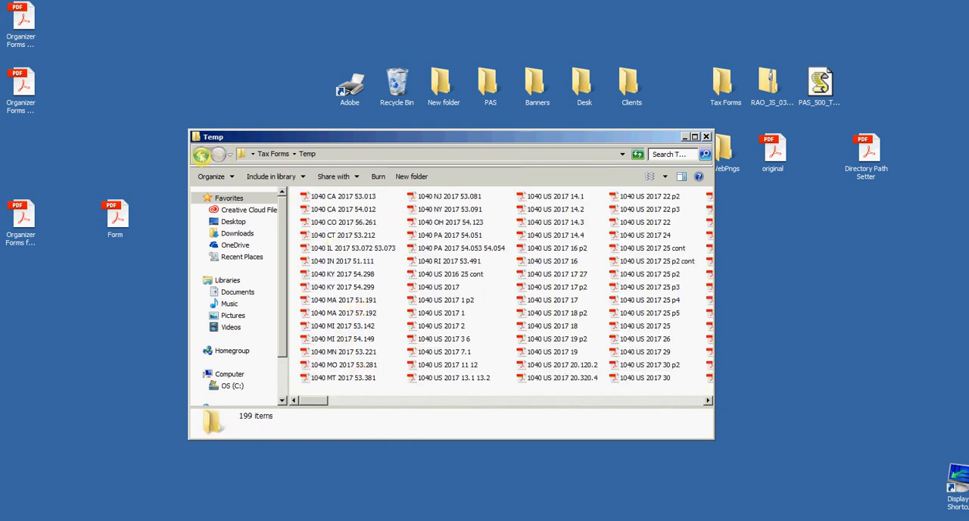
click(218, 154)
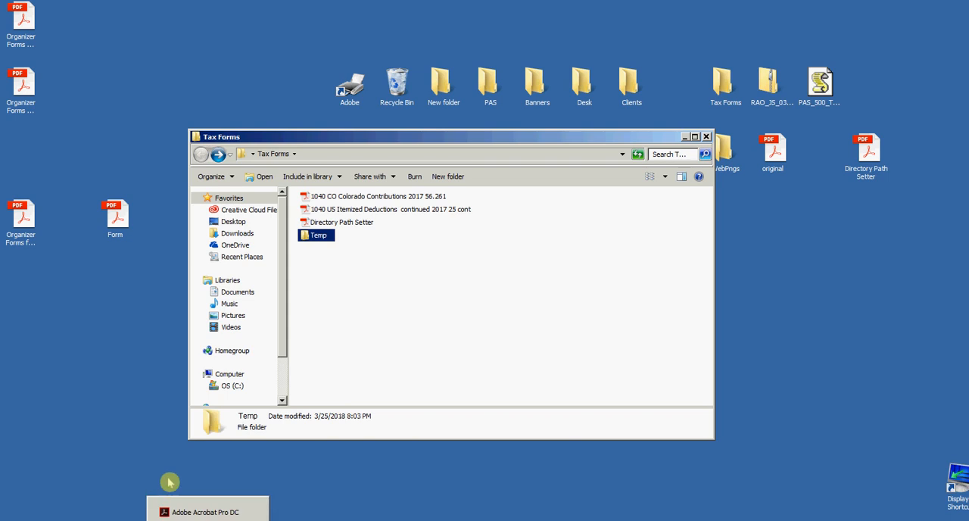
mouse_move(170, 482)
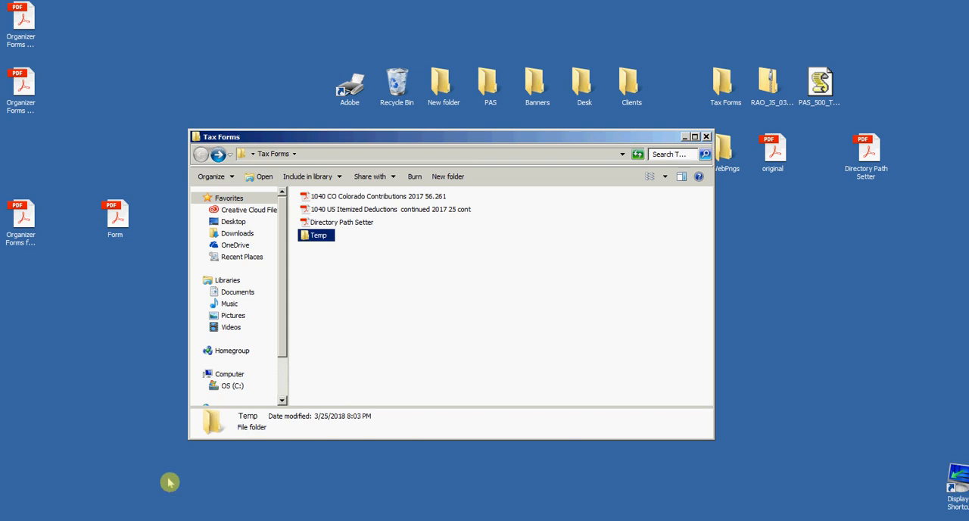
mouse_move(189, 491)
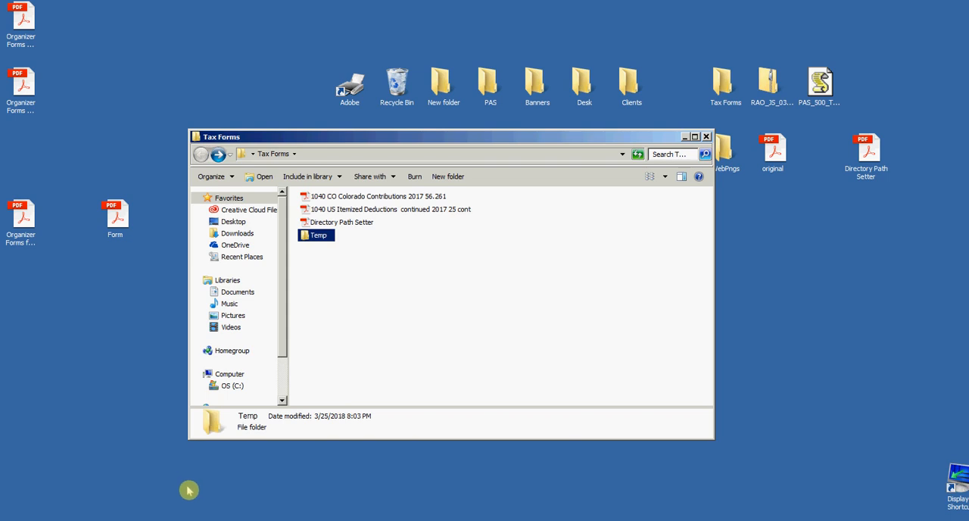
mouse_move(215, 515)
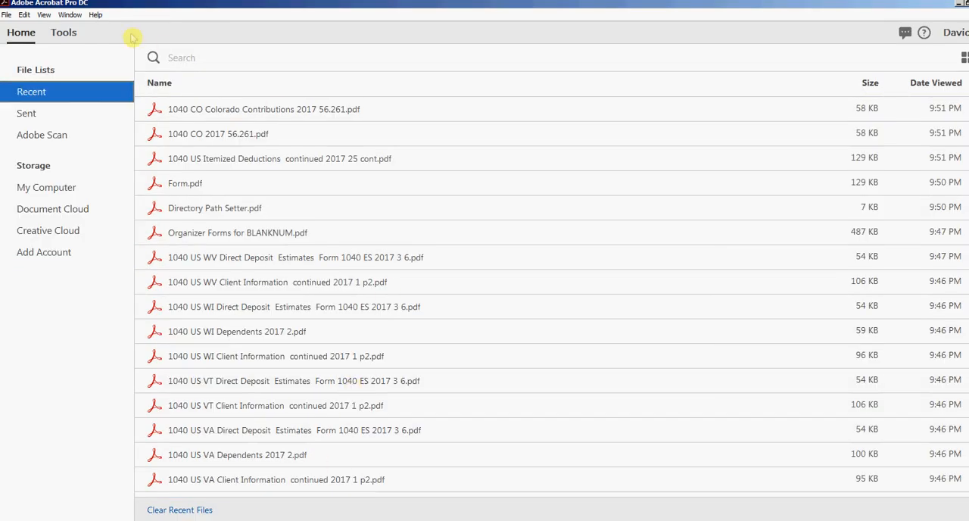
Step: Find the Action Wizard via the tools search and start the Batch Tax Forms action
click(63, 32)
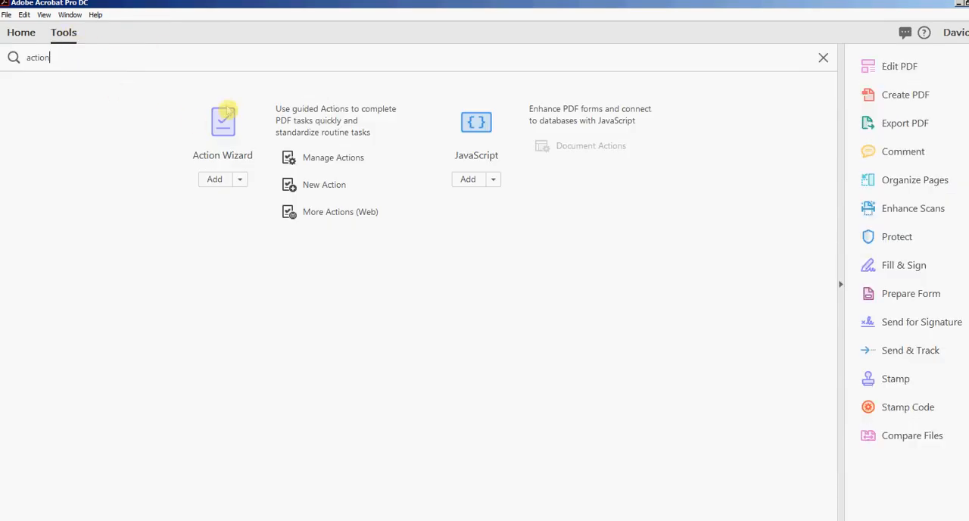
mouse_move(275, 144)
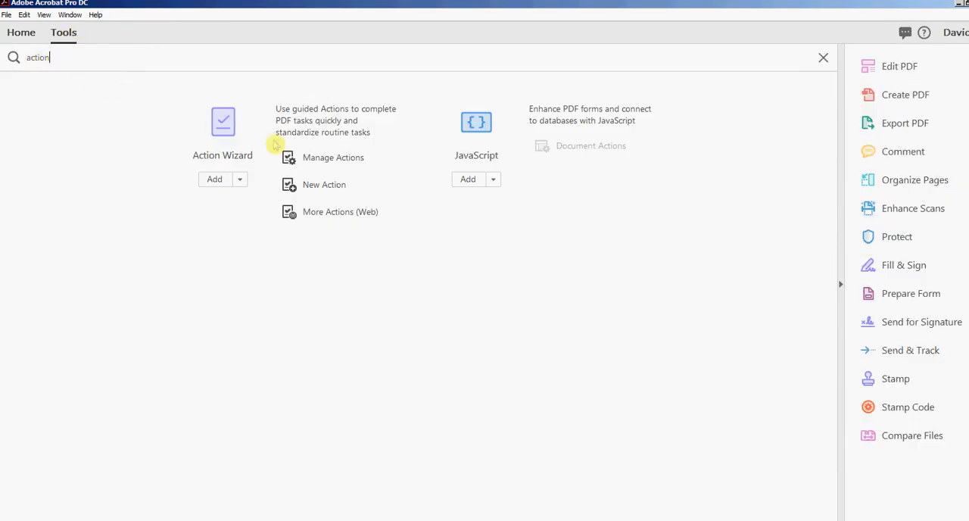
click(824, 58)
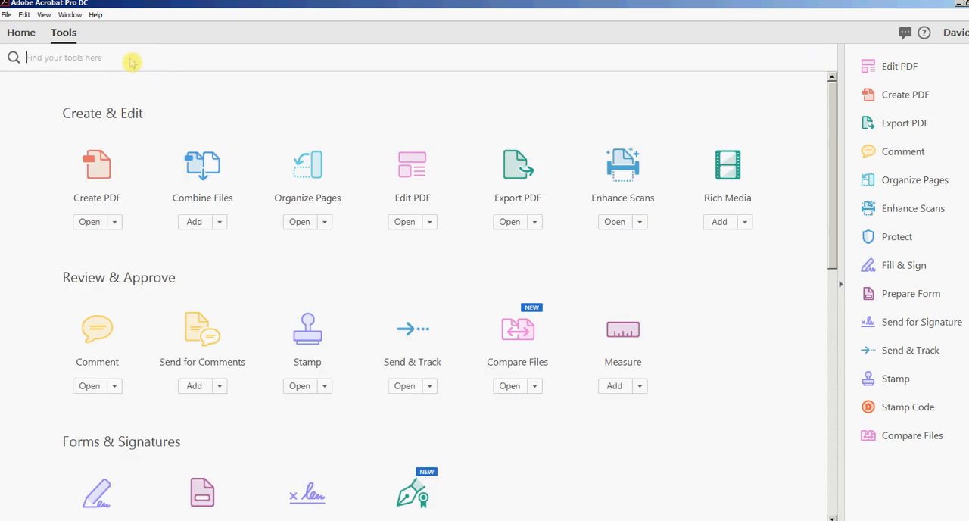
text(action)
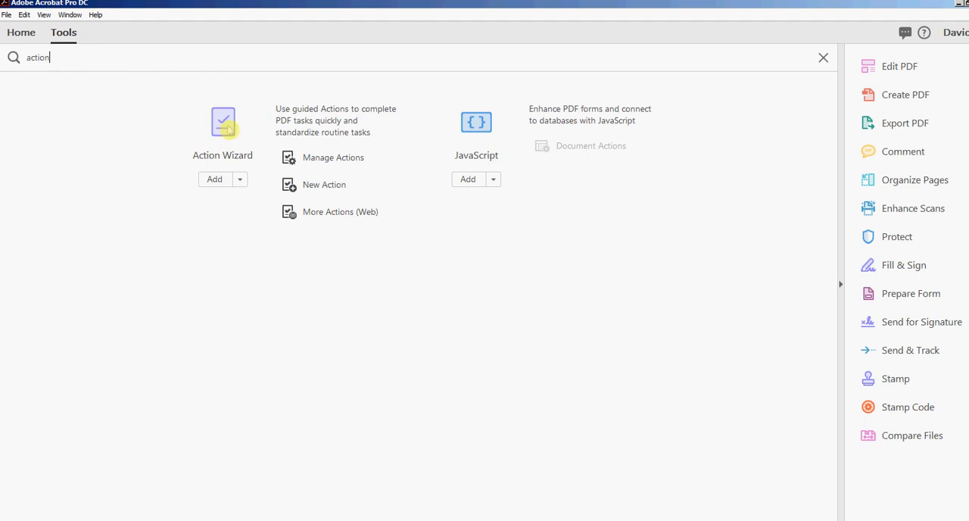
click(222, 124)
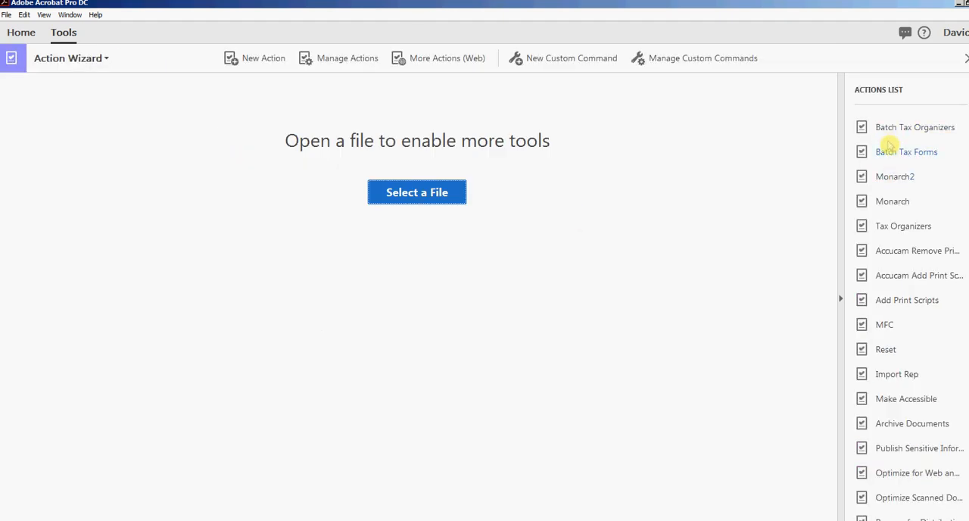
mouse_move(909, 127)
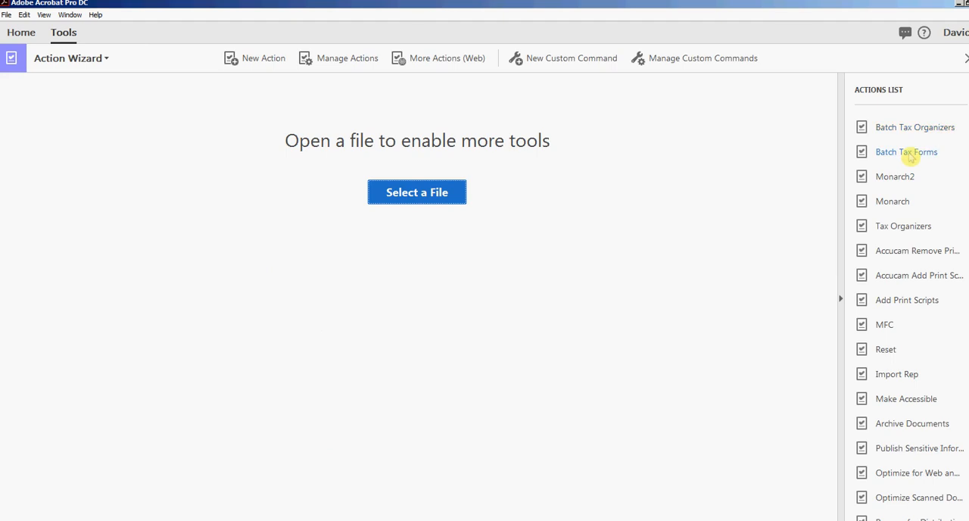
mouse_move(888, 142)
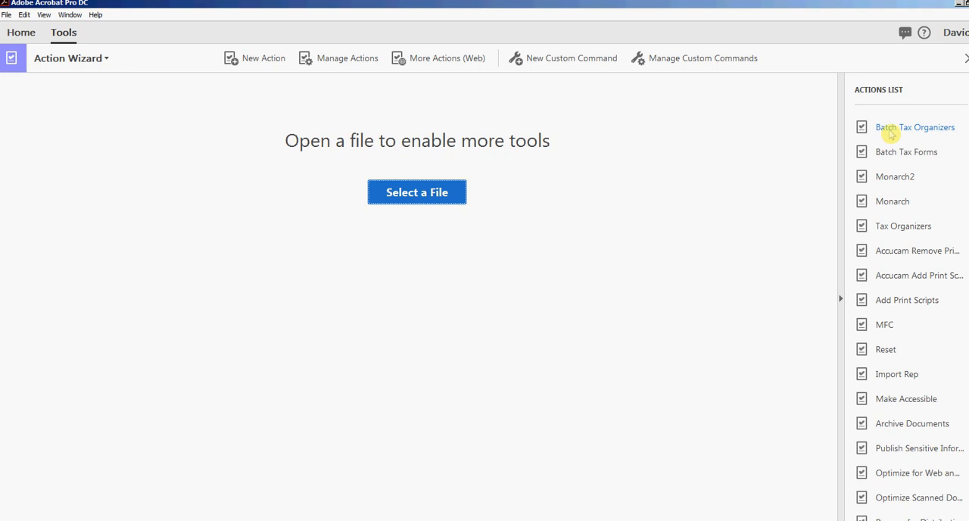
mouse_move(905, 151)
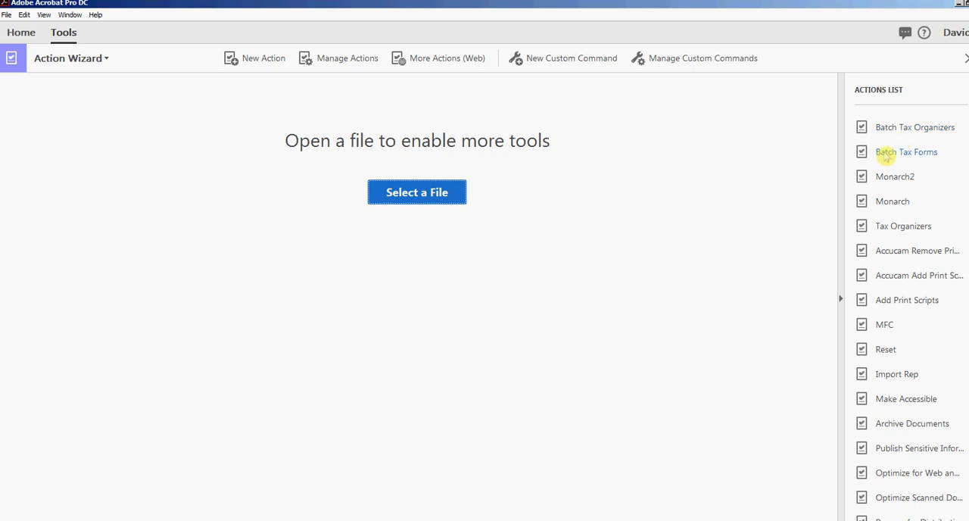
click(906, 152)
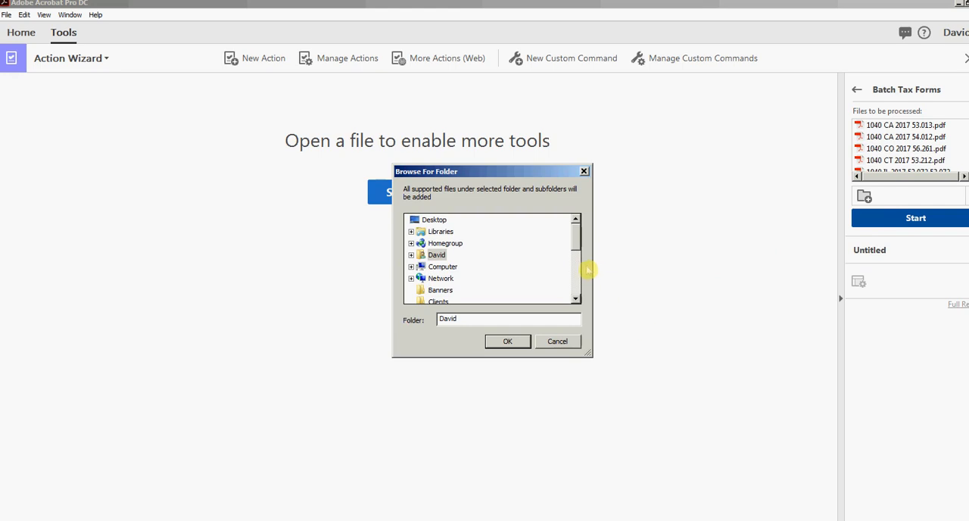
mouse_move(569, 244)
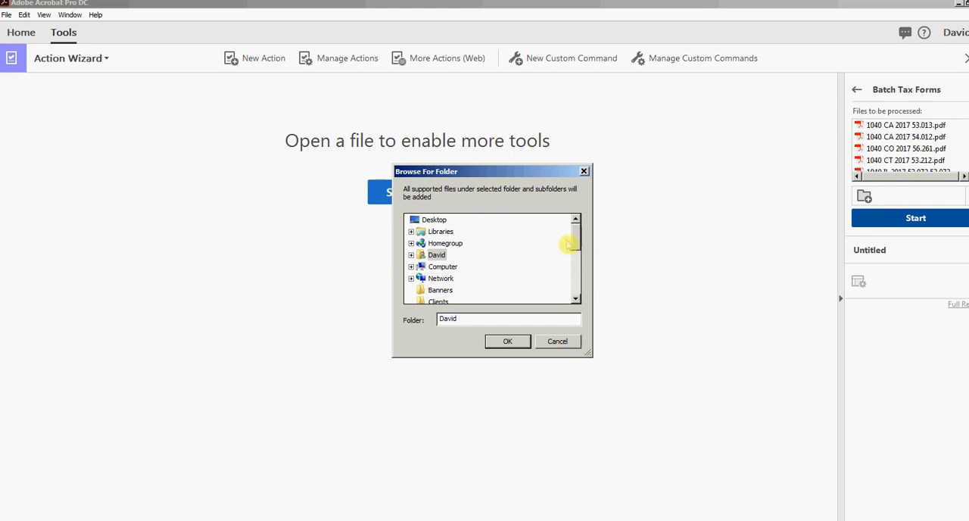
mouse_move(433, 219)
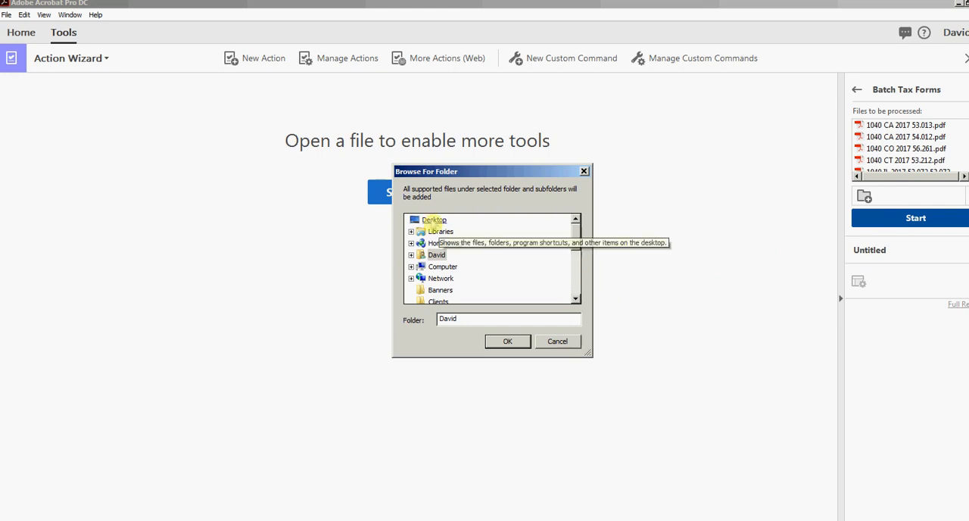
Step: Choose the Tax Forms folder under Desktop as the batch input so the forms gain fillable fields
click(433, 220)
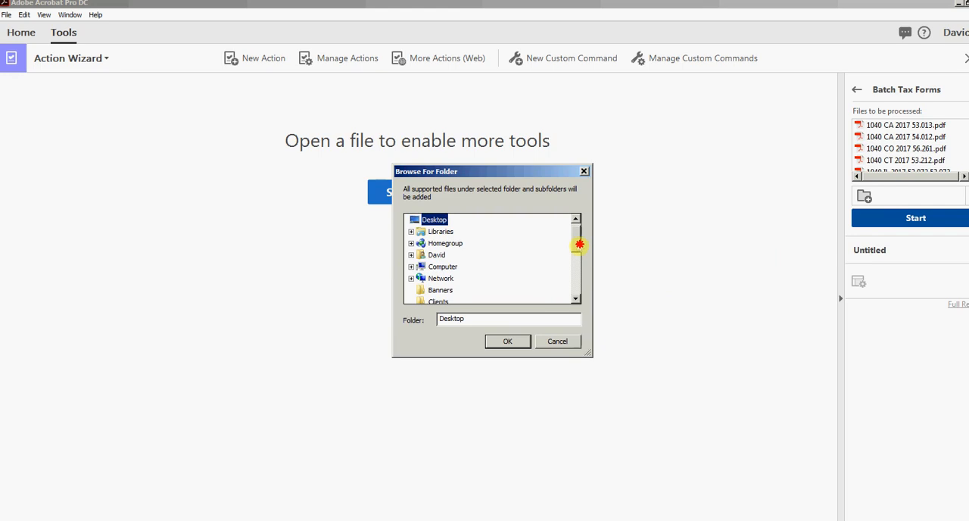
scroll(down, 3)
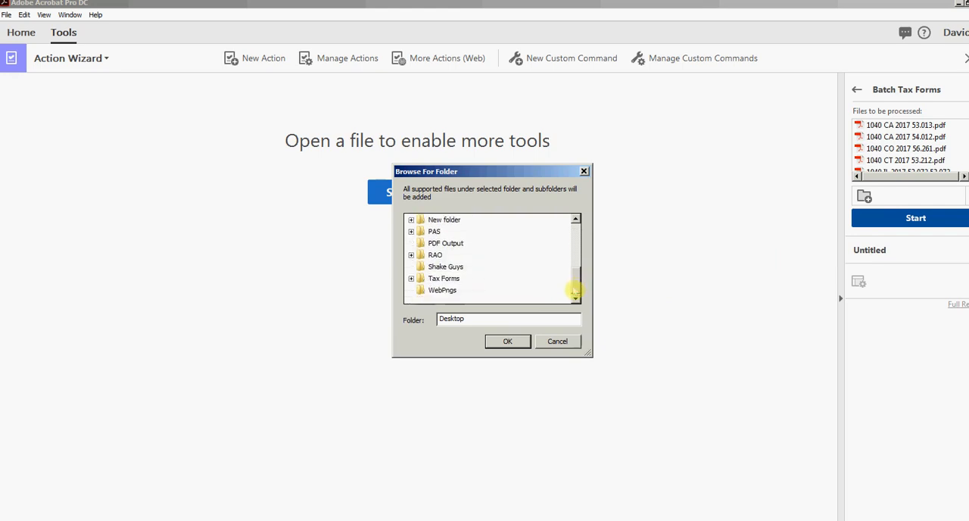
click(444, 291)
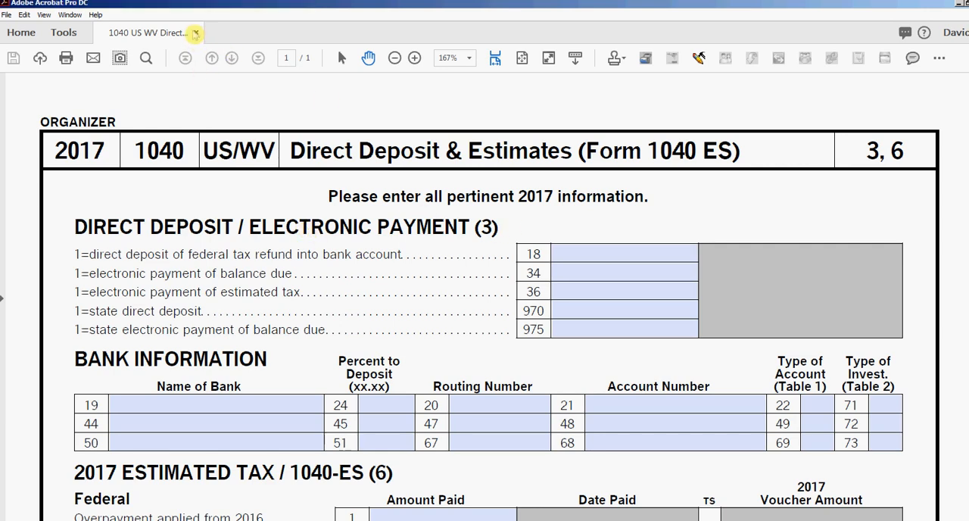
Step: Close the West Virginia estimates form and open Organizer Forms for Generic1 from the desktop
click(195, 33)
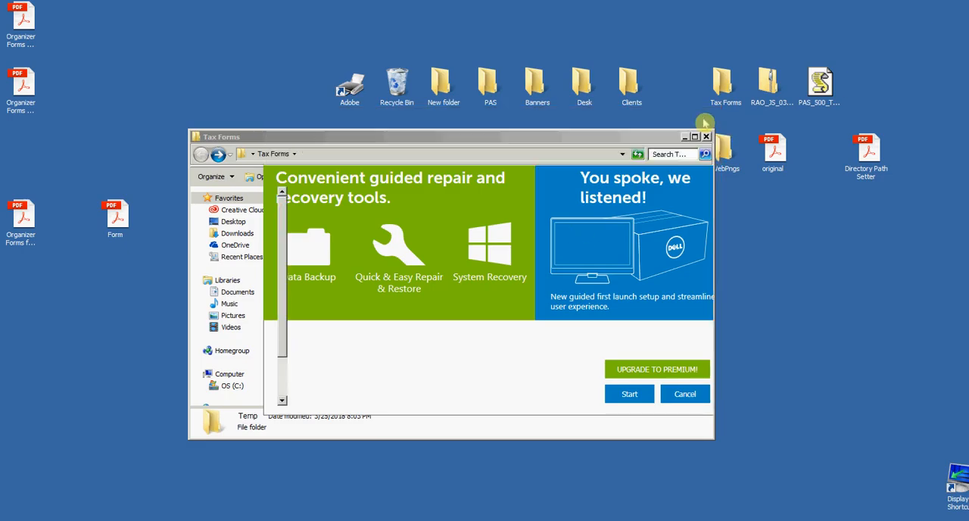
click(685, 394)
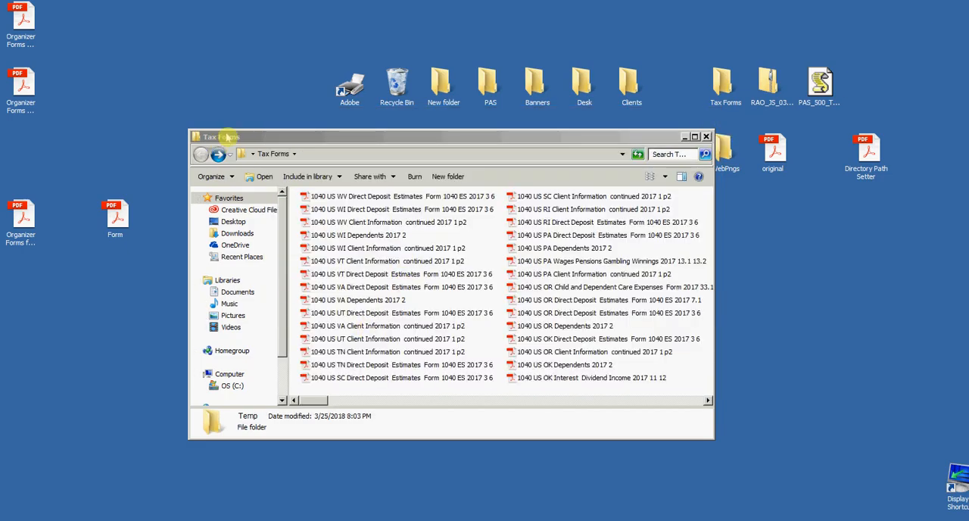
mouse_move(416, 310)
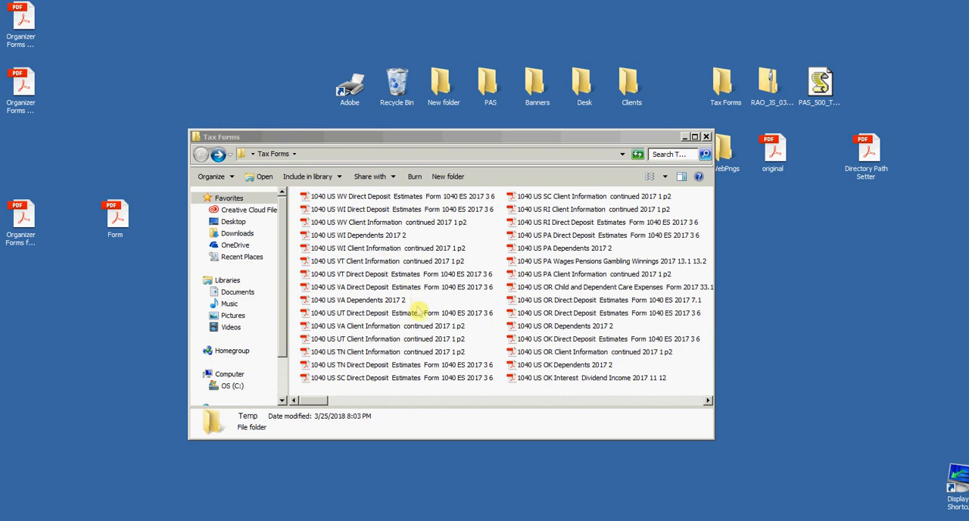
click(397, 312)
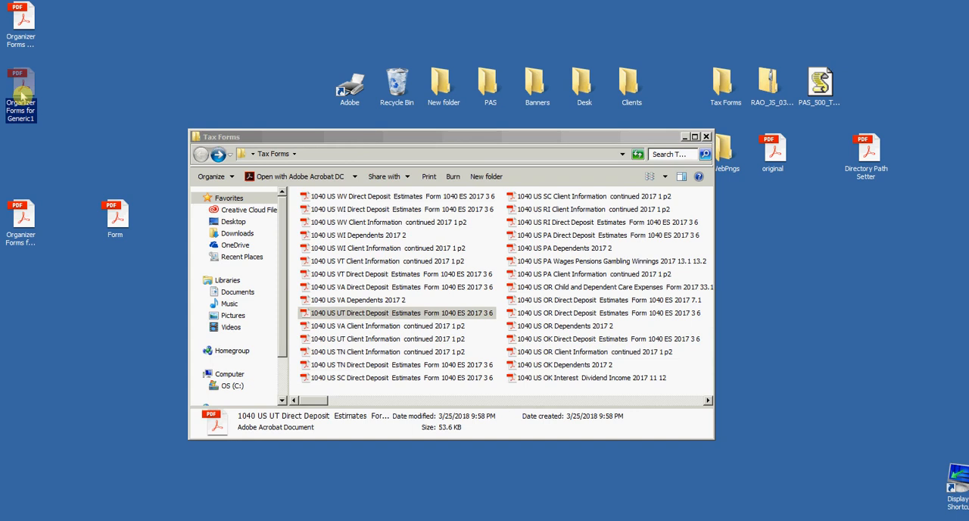
double_click(22, 94)
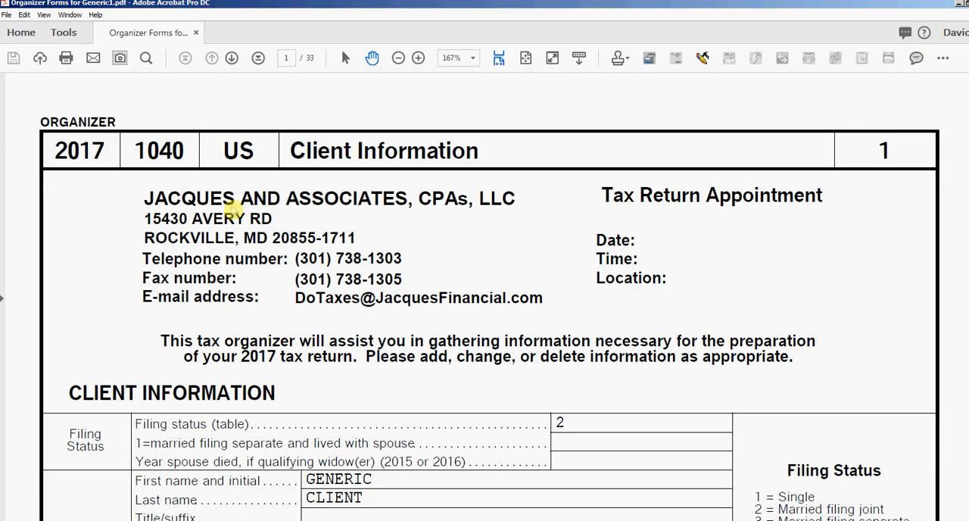
Step: Page through client information, dependents and Direct Deposit pages, then return to page 1
scroll(down, 3)
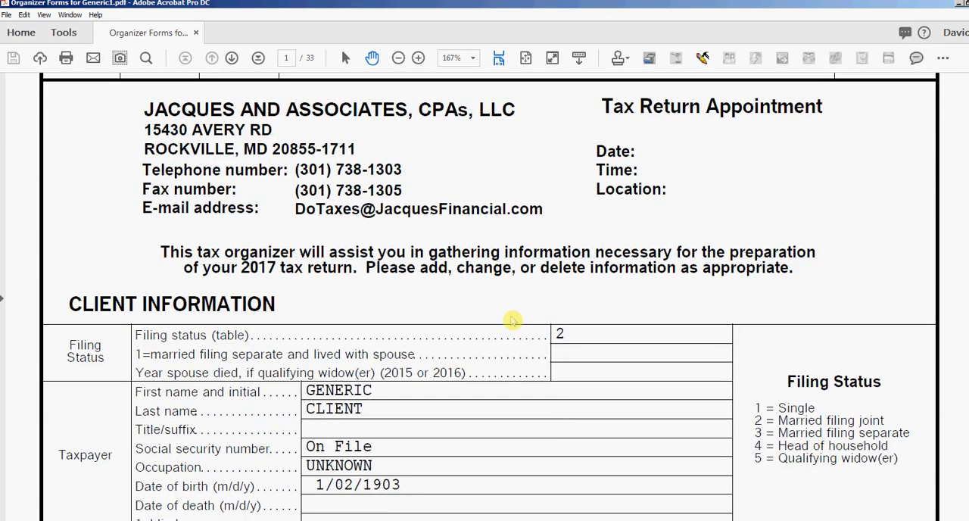
scroll(down, 3)
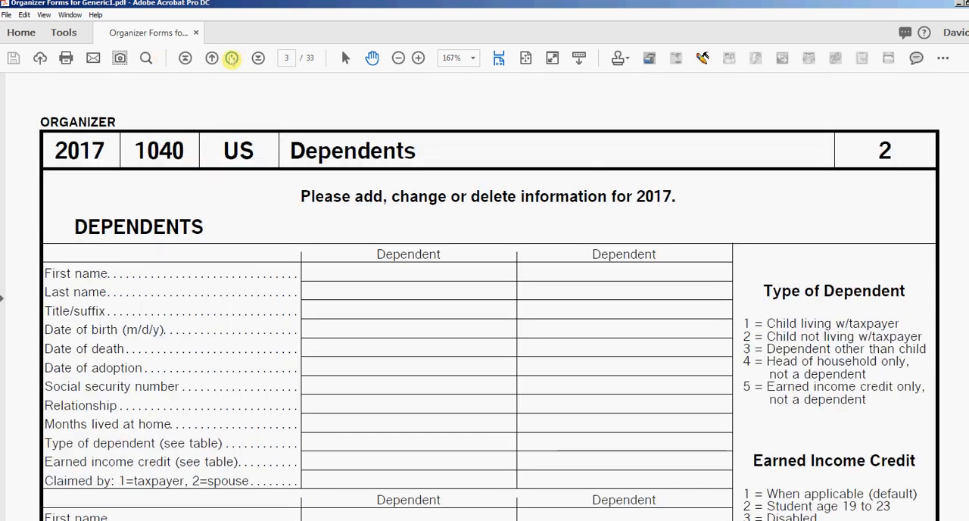
click(232, 58)
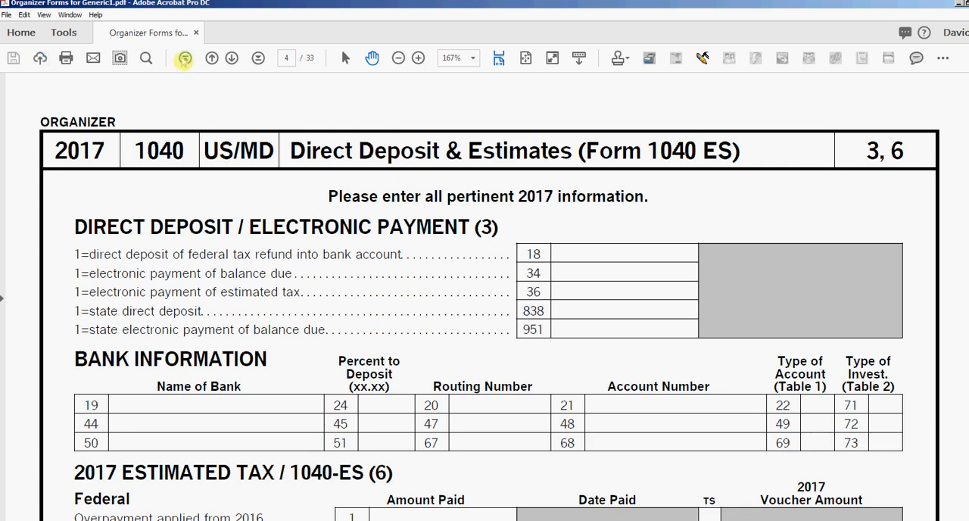
click(212, 58)
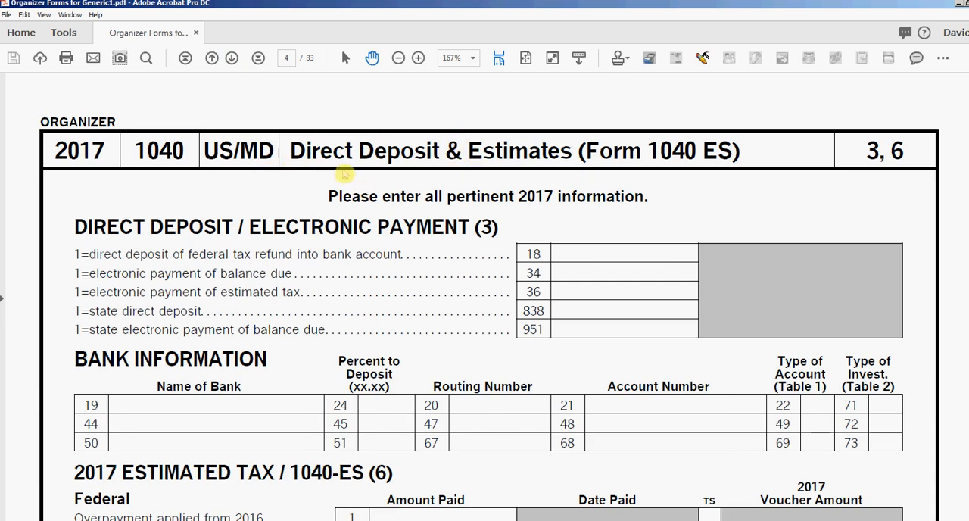
mouse_move(250, 144)
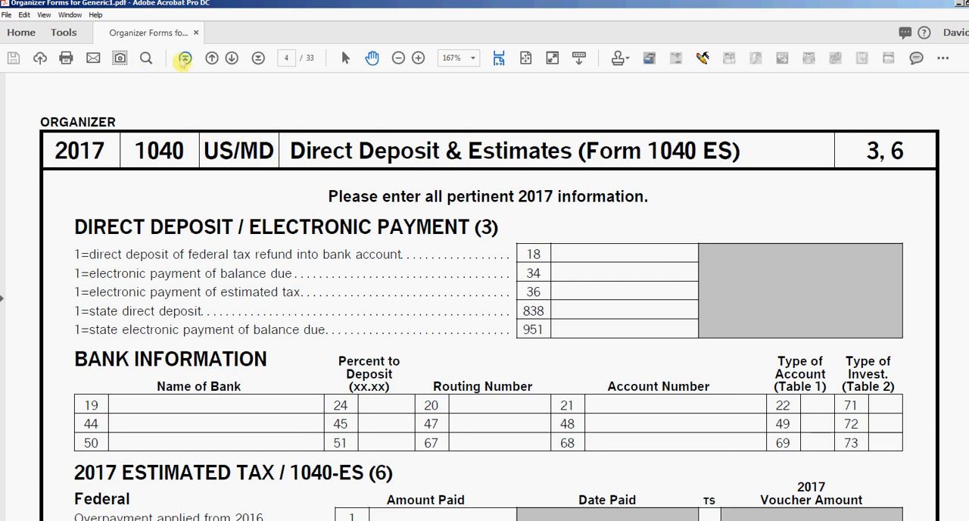
click(212, 58)
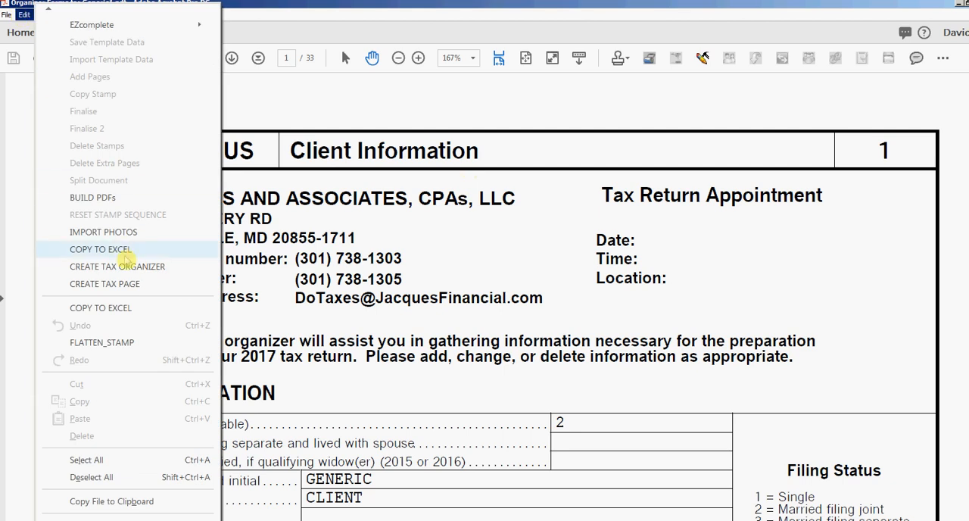
mouse_move(118, 267)
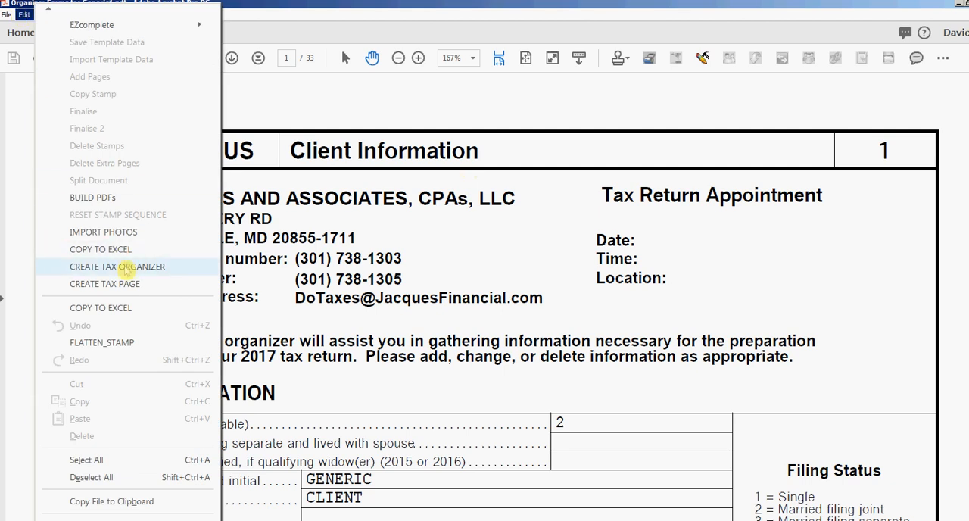
Step: Run Create Tax Organizer to add fields on all 33 pages and dismiss the processed notice
click(118, 266)
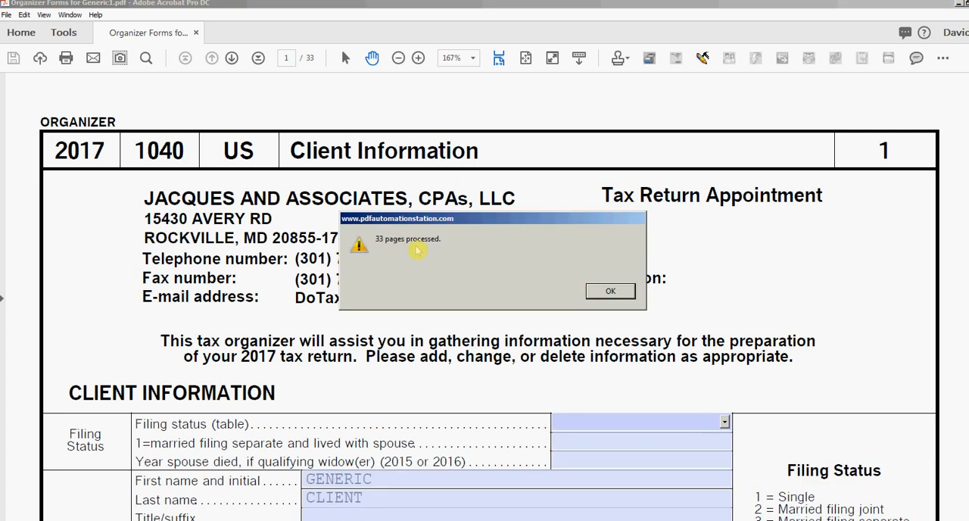
mouse_move(619, 315)
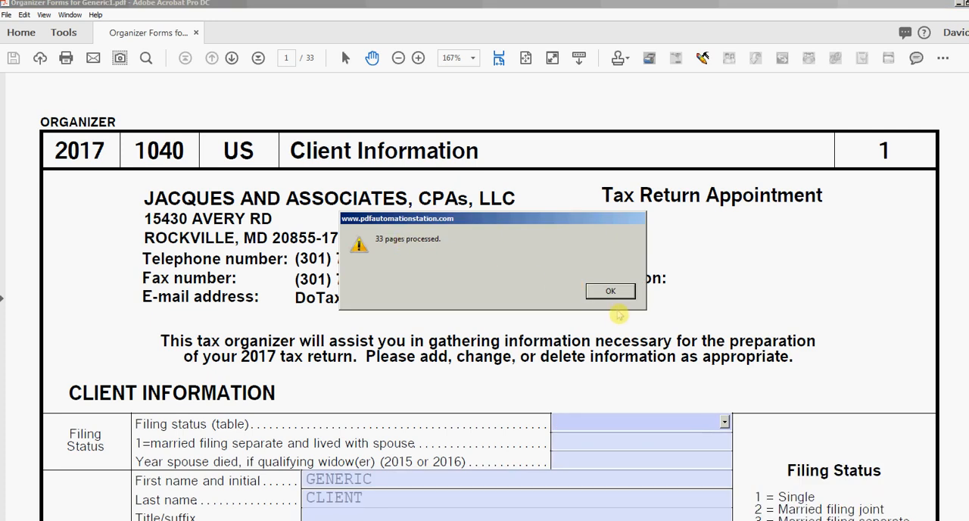
click(609, 290)
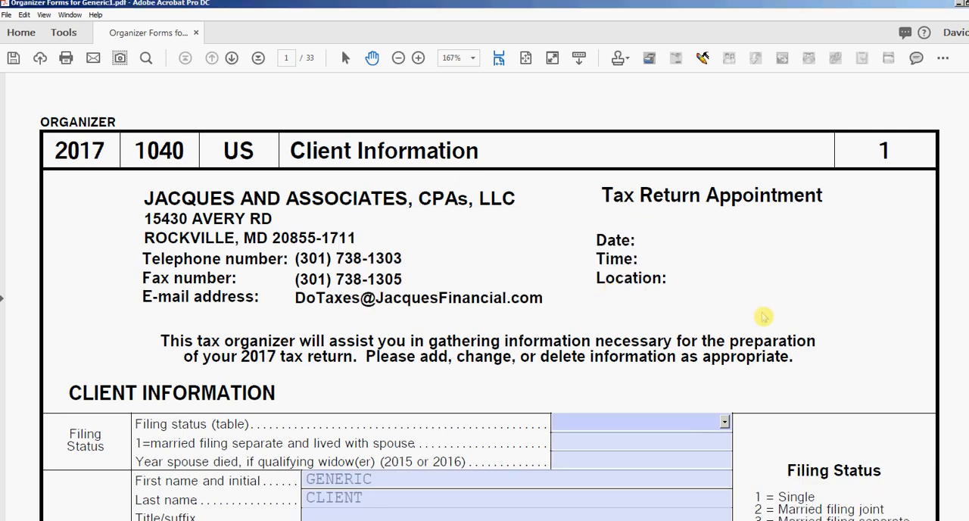
Step: Check the spouse Last name field and the fields on pages 5, 7 and 8
scroll(down, 3)
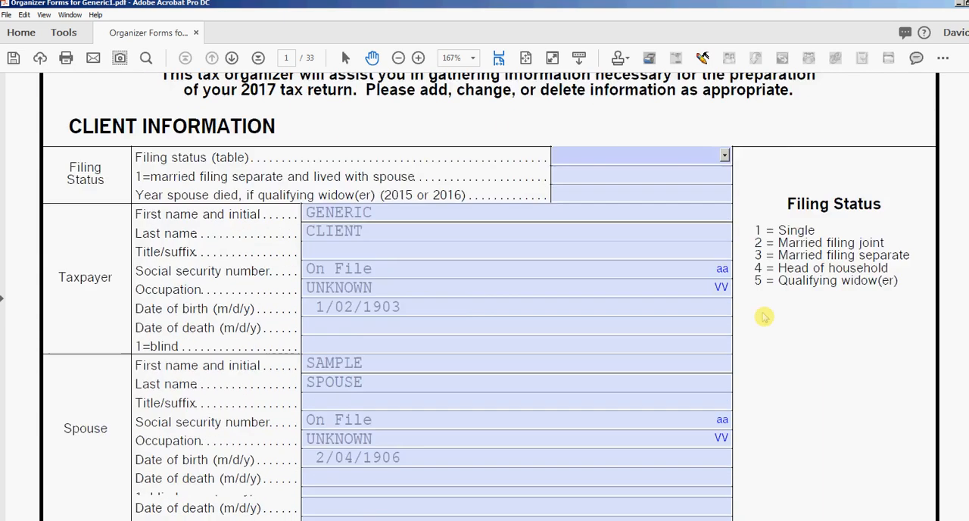
scroll(down, 3)
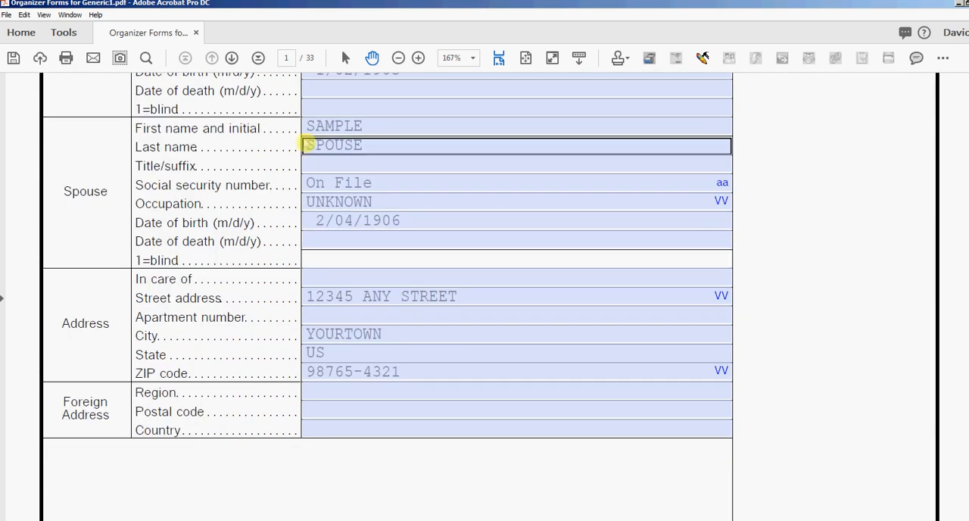
click(232, 58)
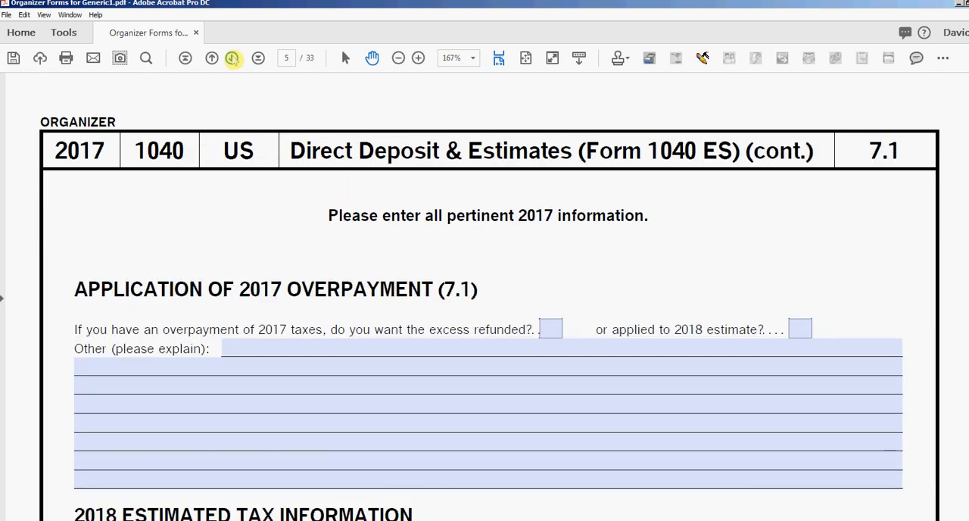
click(257, 58)
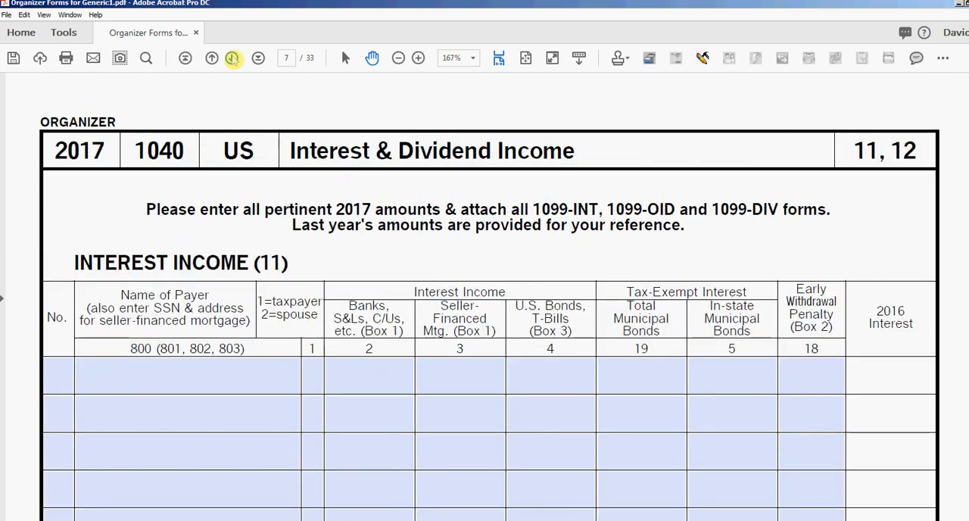
click(232, 58)
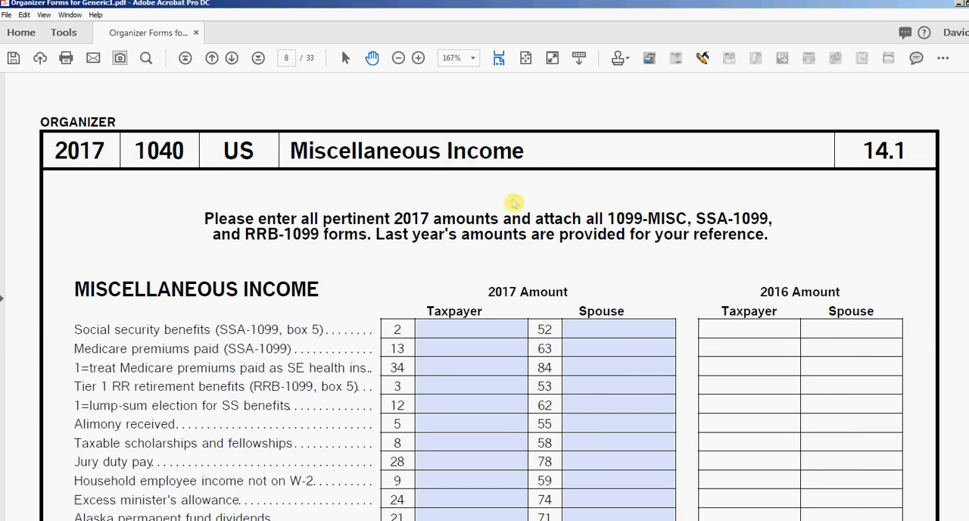
mouse_move(356, 196)
text(action)
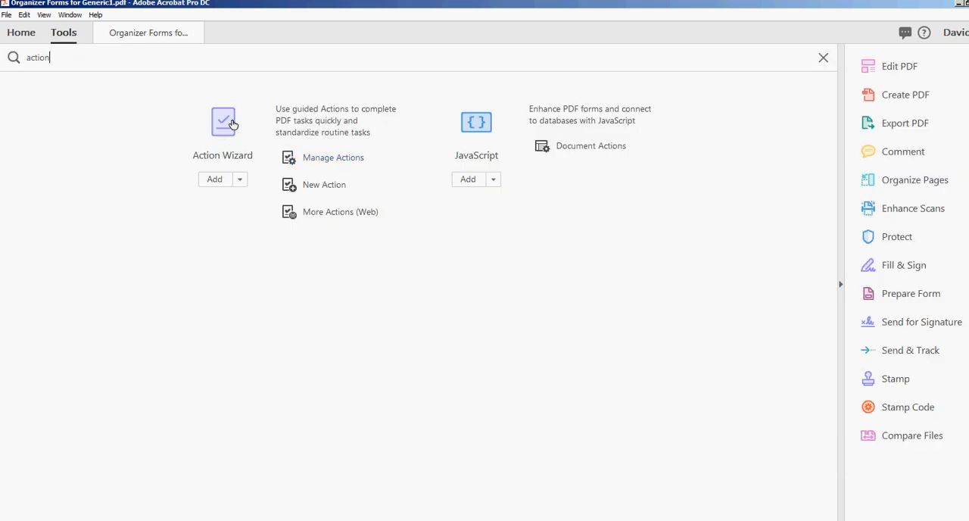
Step: Show the Action Wizard's Actions List, including Batch Tax Organizers, beside the organizer
click(222, 124)
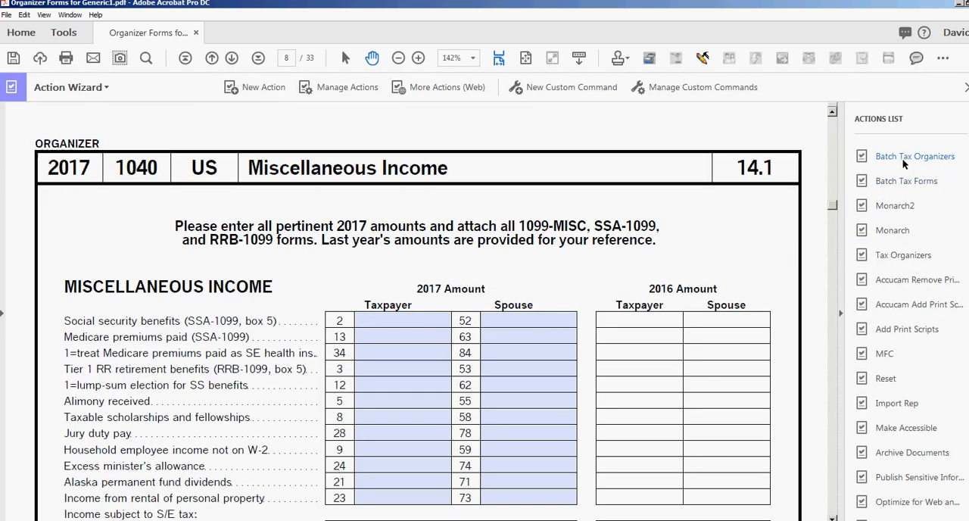
mouse_move(901, 167)
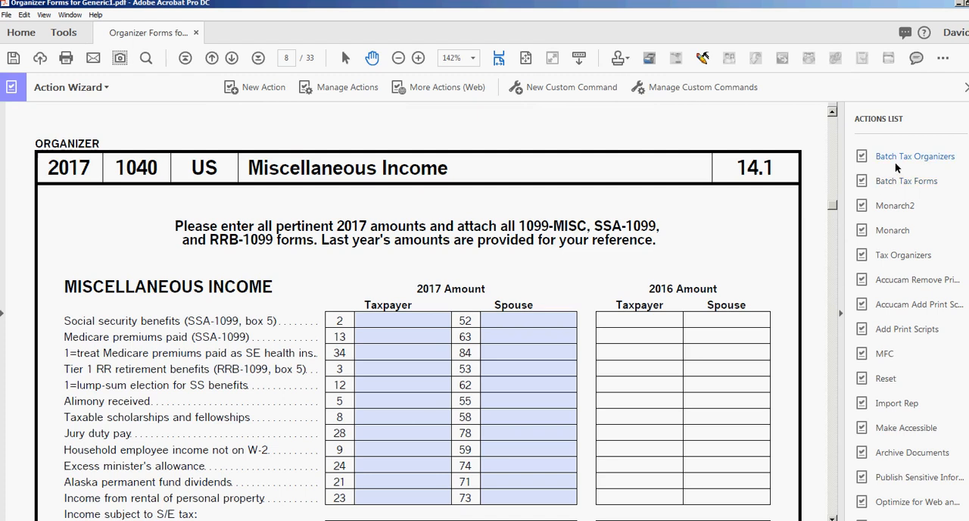
mouse_move(876, 164)
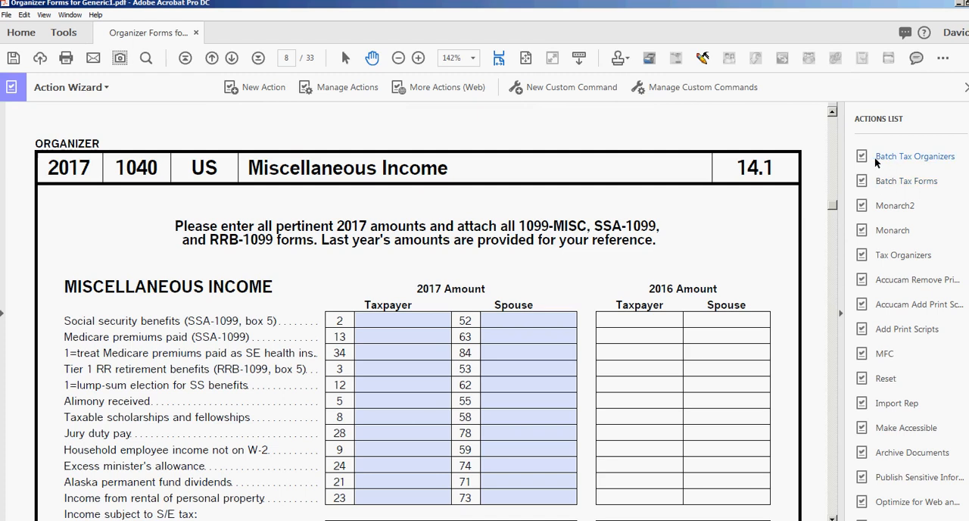